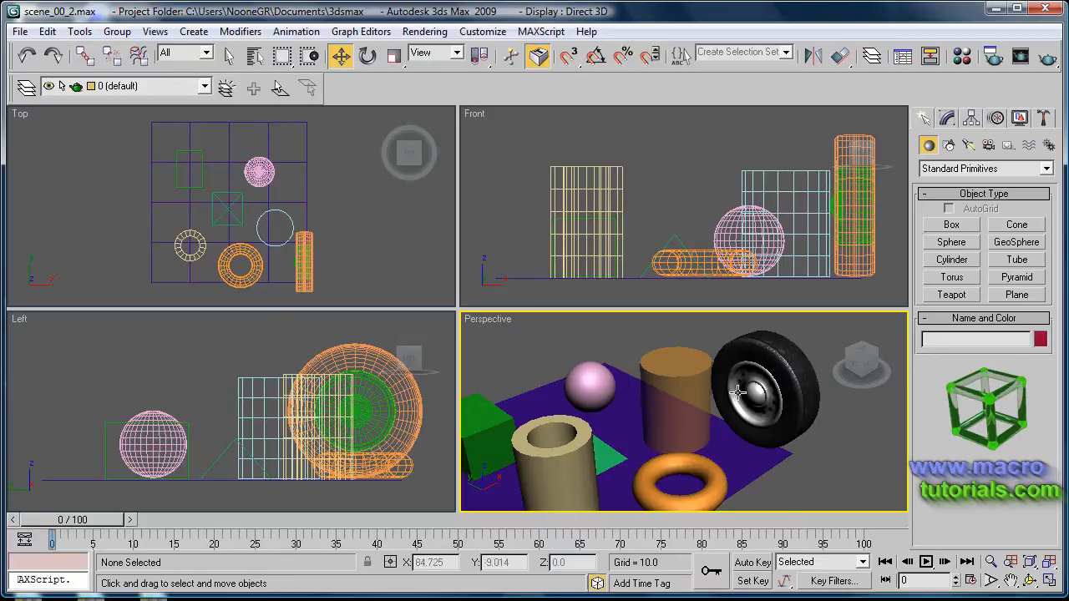
mouse_move(643, 336)
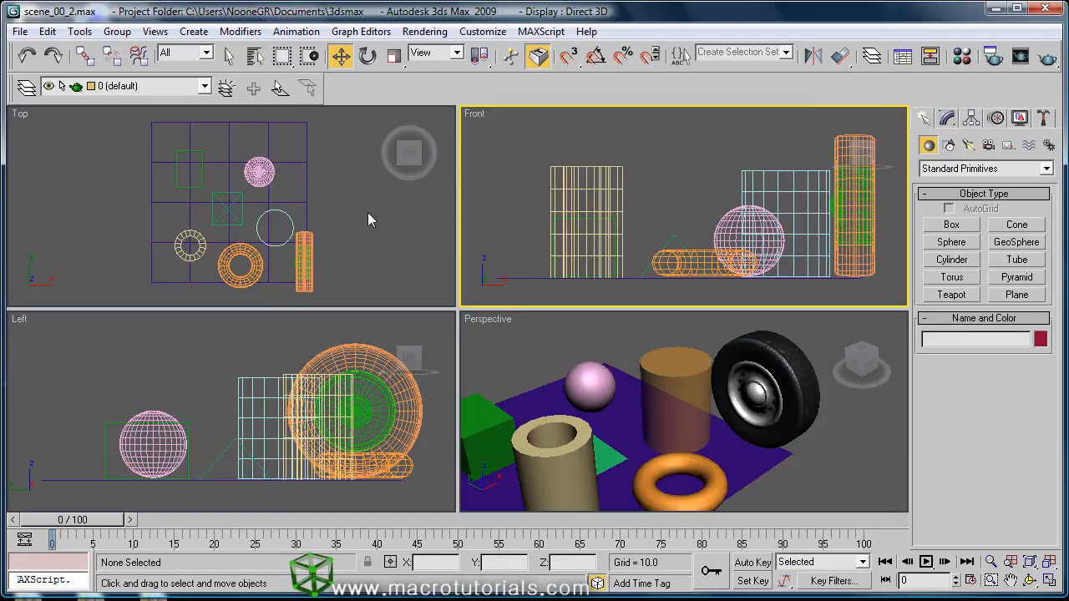
Activate the Perspective view and orbit around the primitives and tyre from two sides.
click(100, 350)
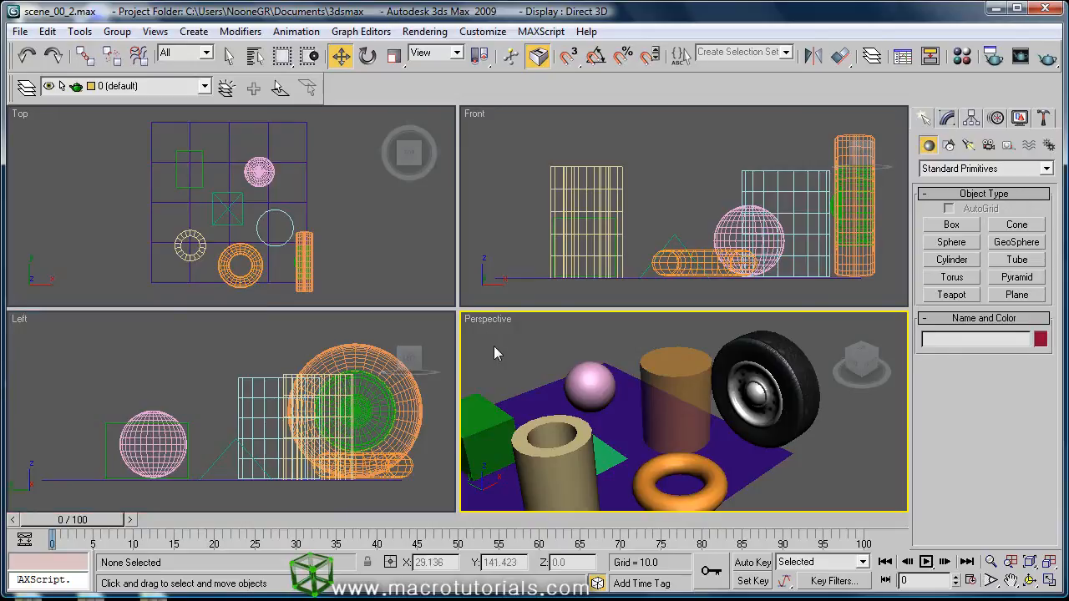
mouse_move(728, 416)
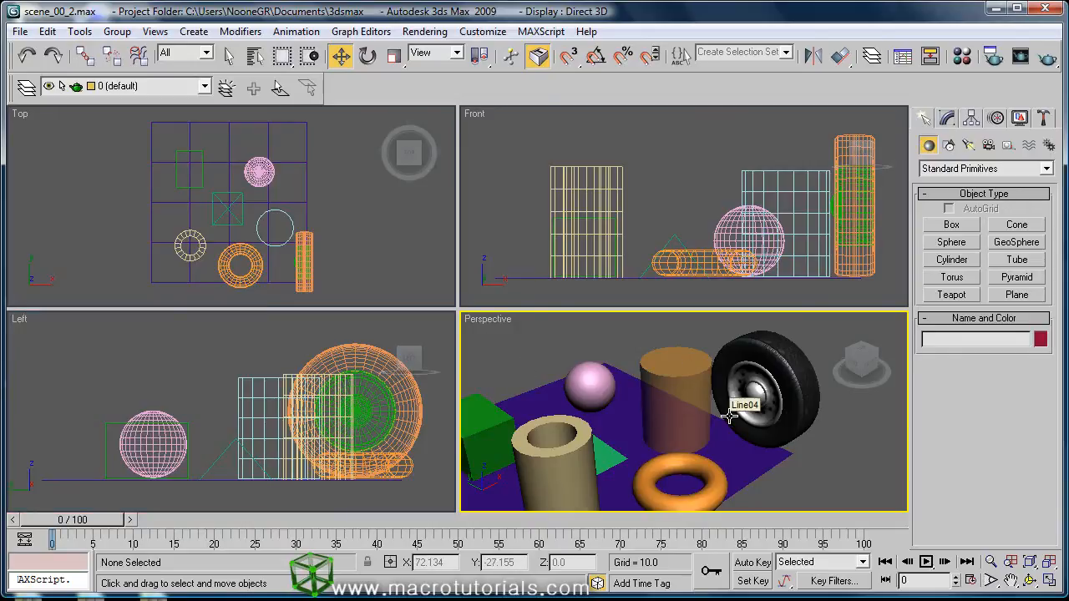
mouse_move(825, 457)
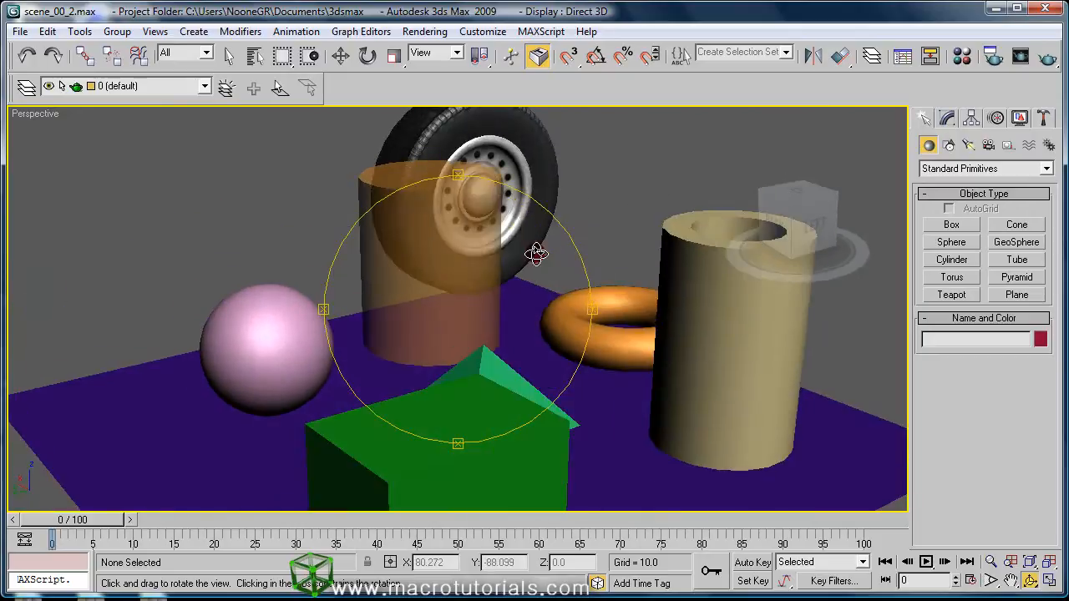
drag(537, 253, 443, 273)
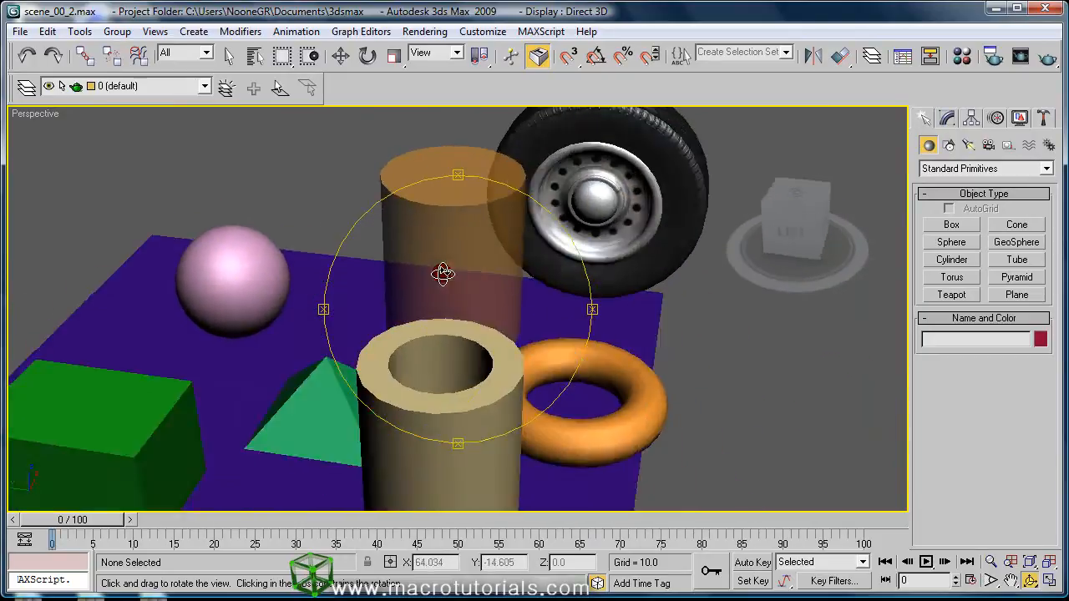
drag(442, 274, 511, 252)
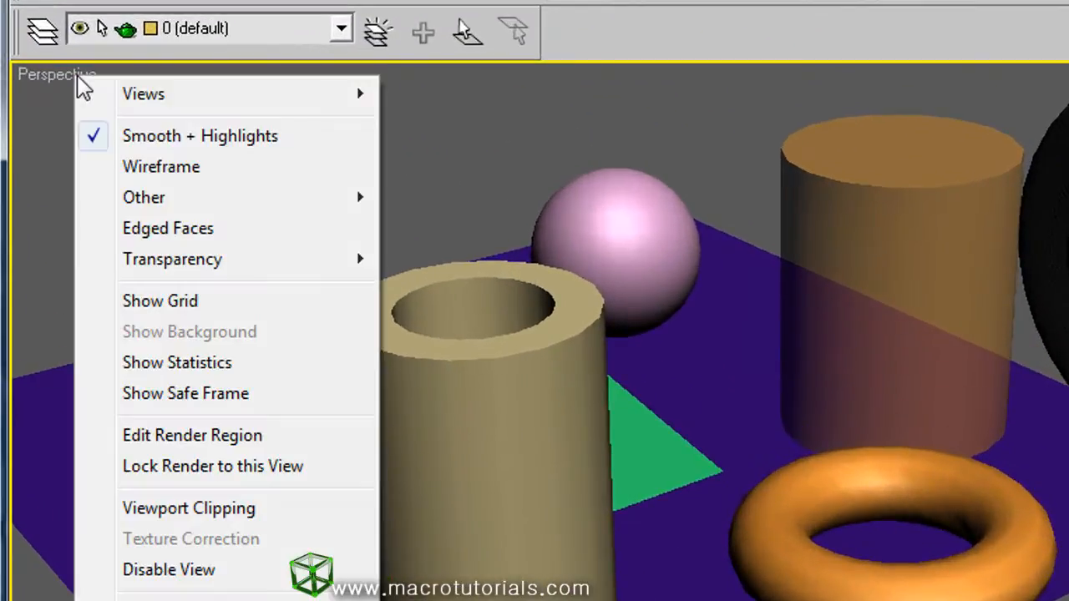
mouse_move(263, 374)
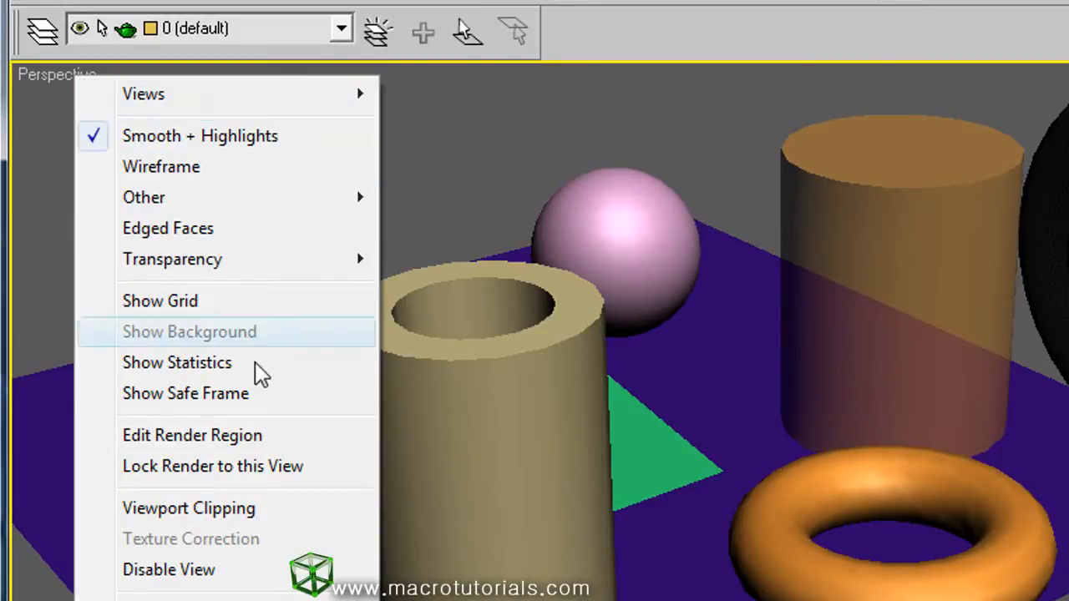
mouse_move(143, 94)
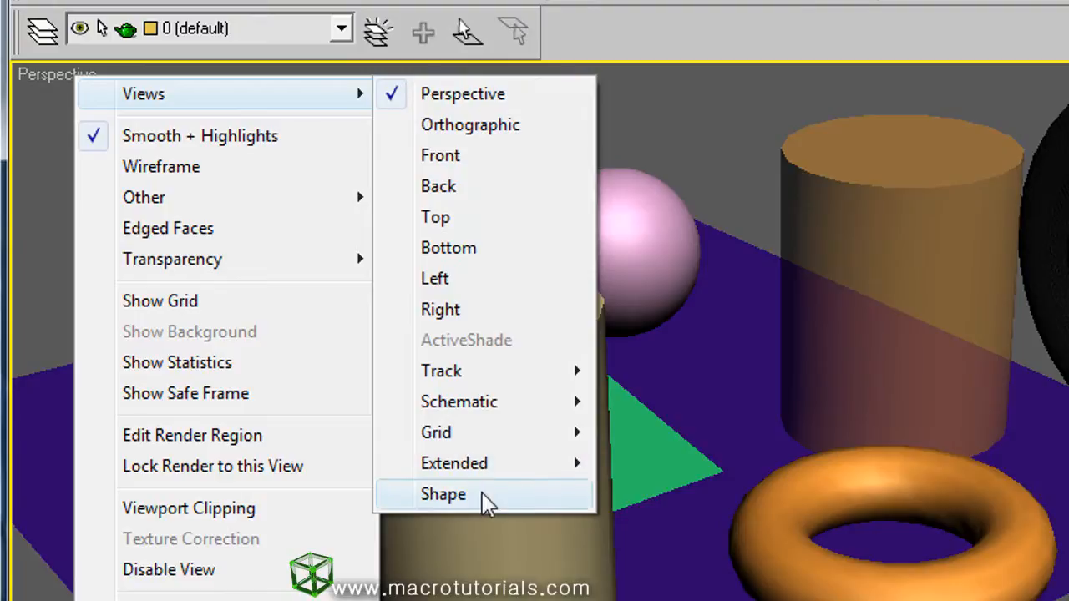
mouse_move(288, 136)
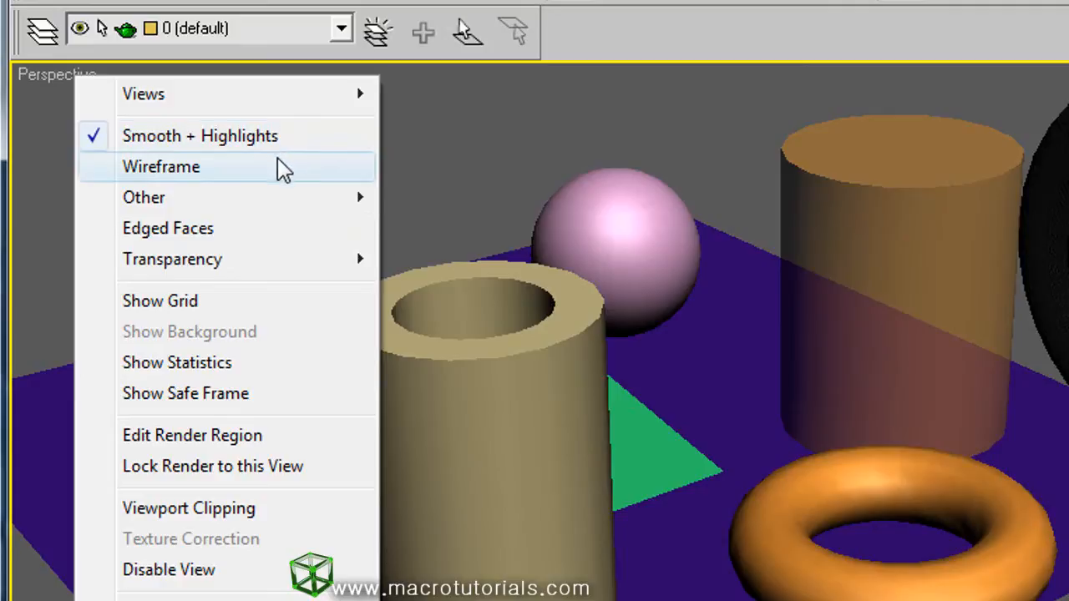
mouse_move(279, 259)
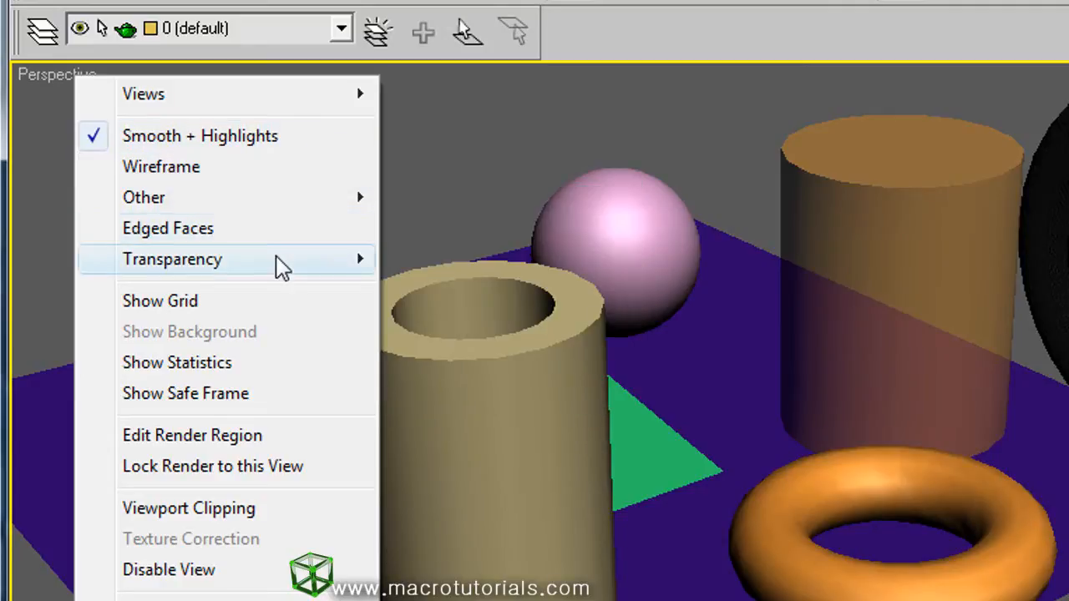
mouse_move(184, 147)
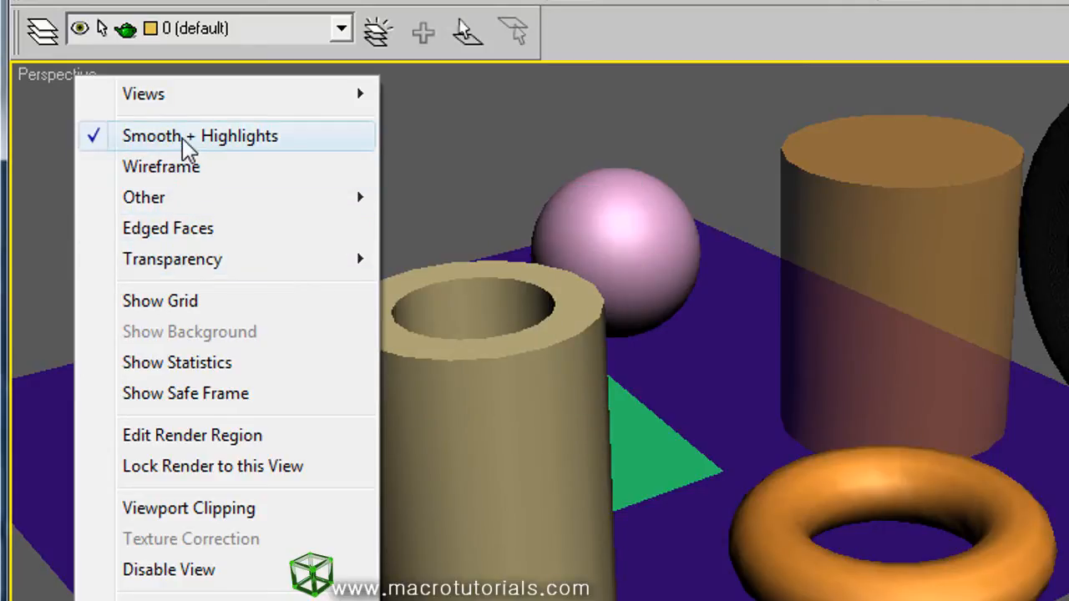
mouse_move(104, 149)
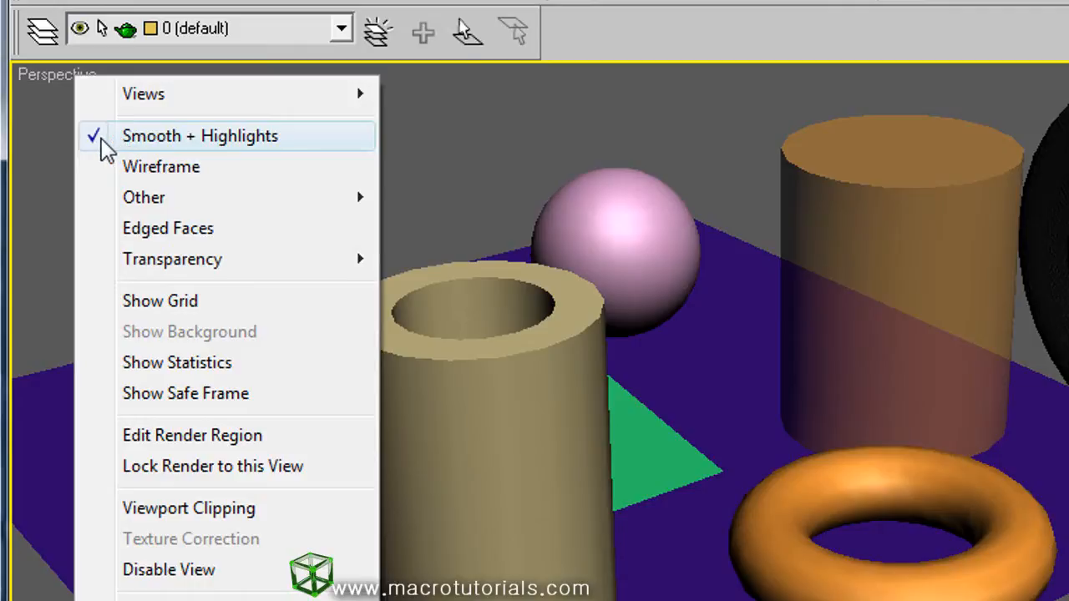
mouse_move(317, 159)
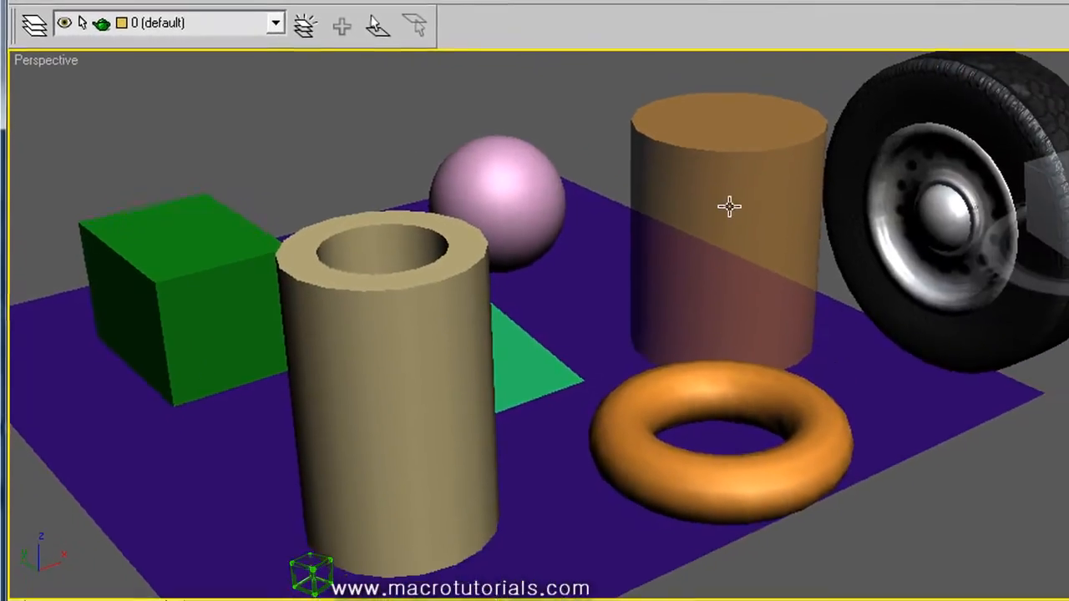
drag(726, 207, 591, 393)
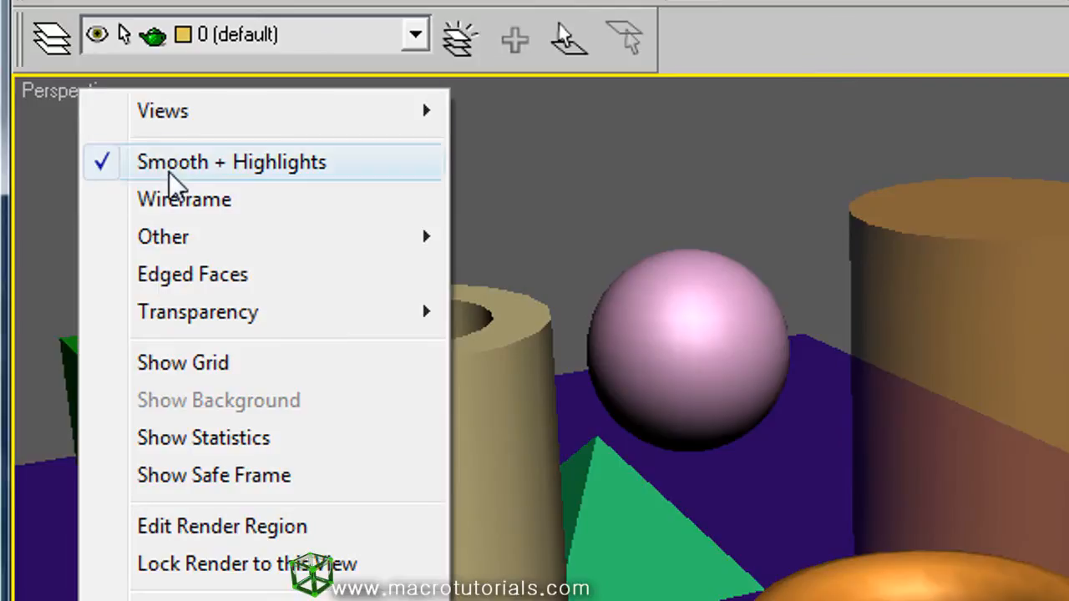
Set the Perspective view display mode to Wireframe.
click(184, 198)
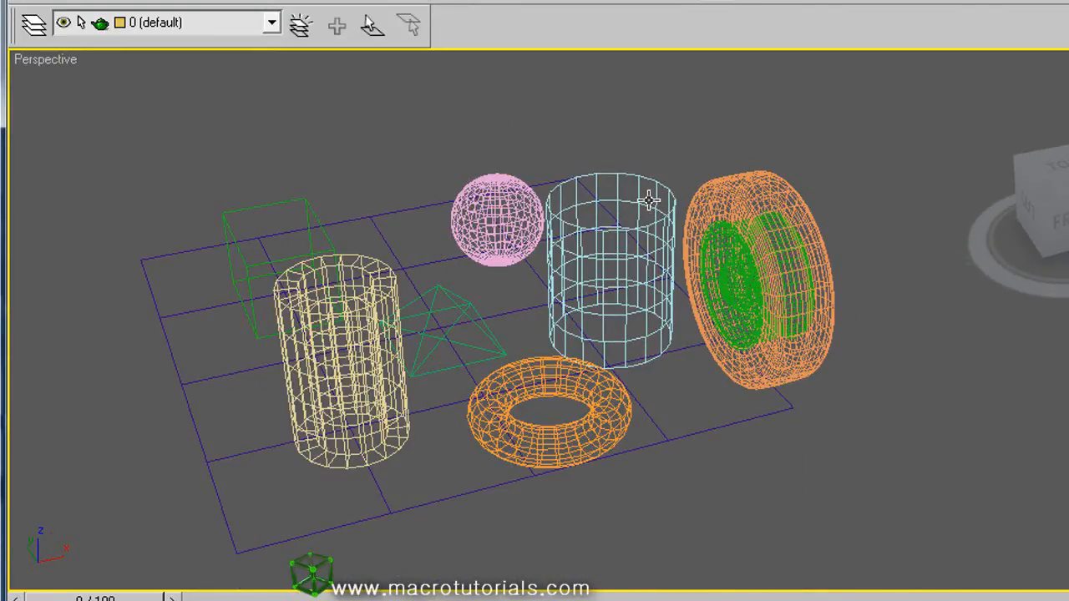
mouse_move(733, 268)
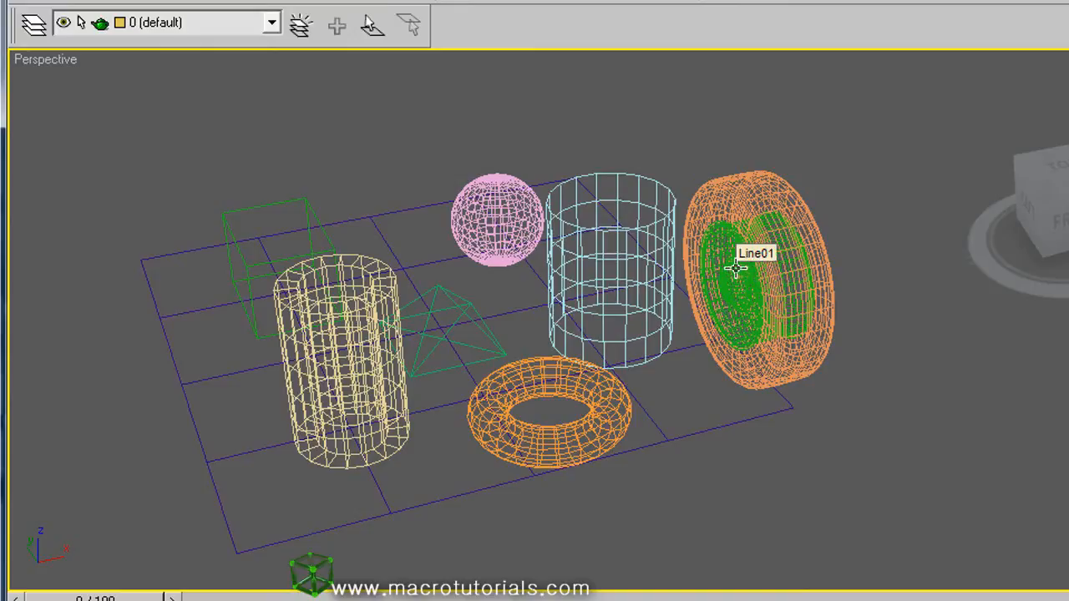
mouse_move(749, 334)
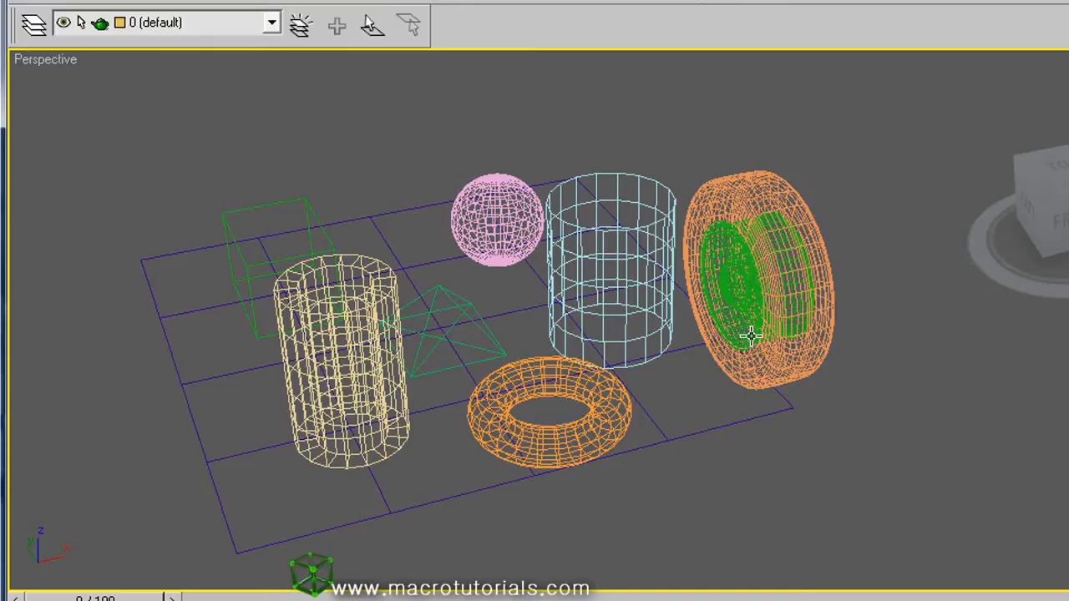
mouse_move(718, 158)
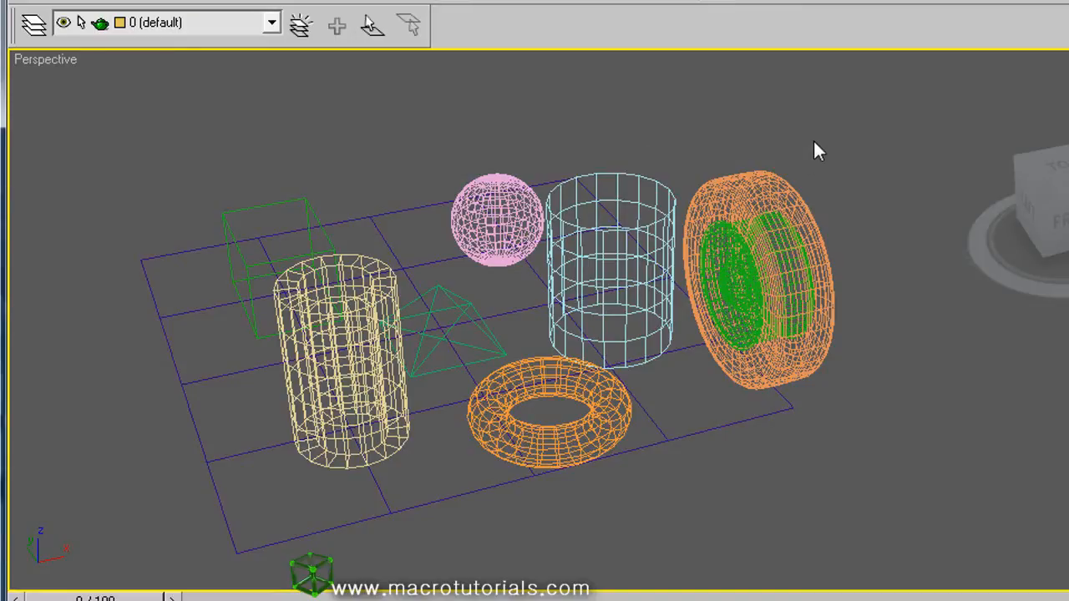
mouse_move(725, 134)
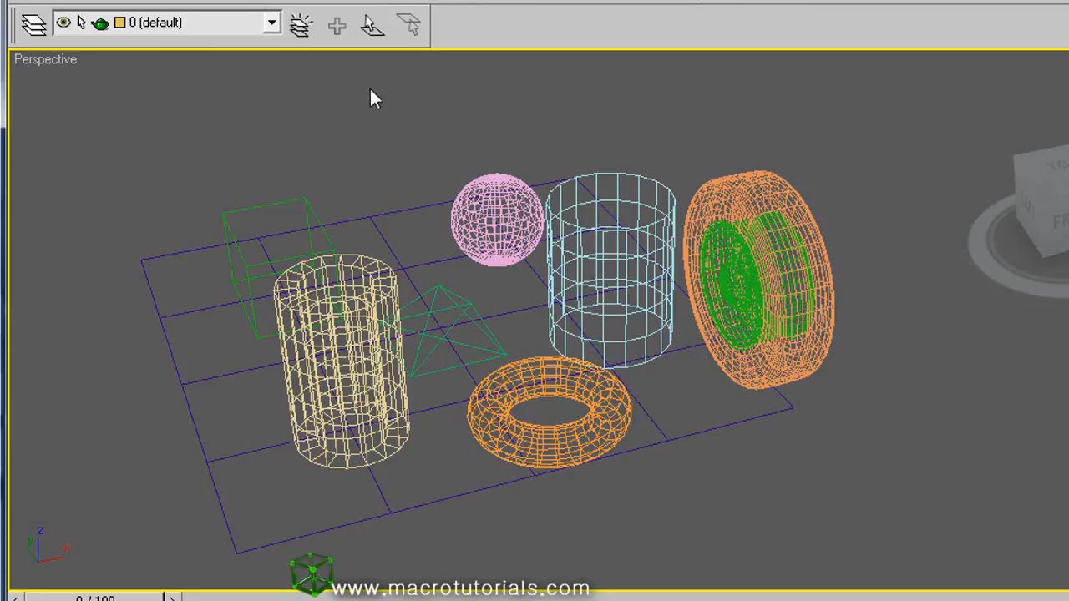
Toggle F3 five times between Wireframe and Smooth + Highlights, ending on shaded surfaces.
key(F3)
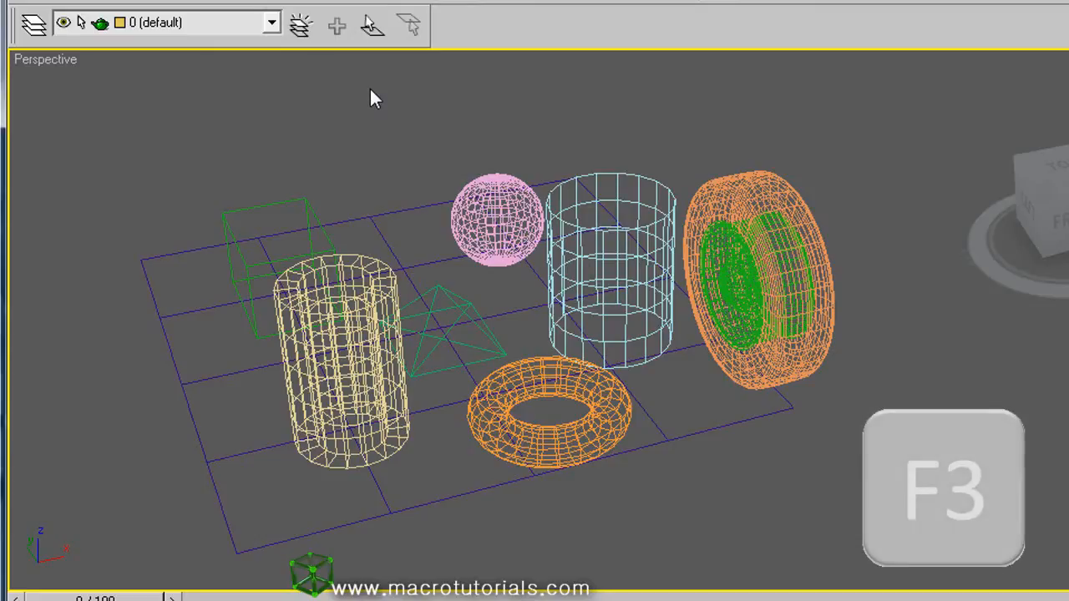
key(F3)
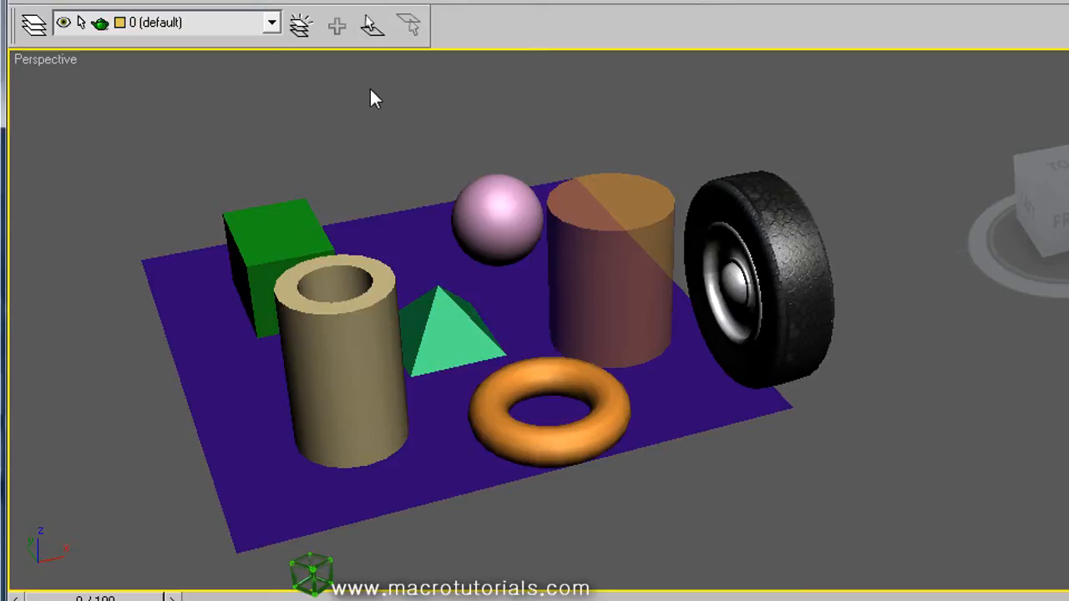
key(F3)
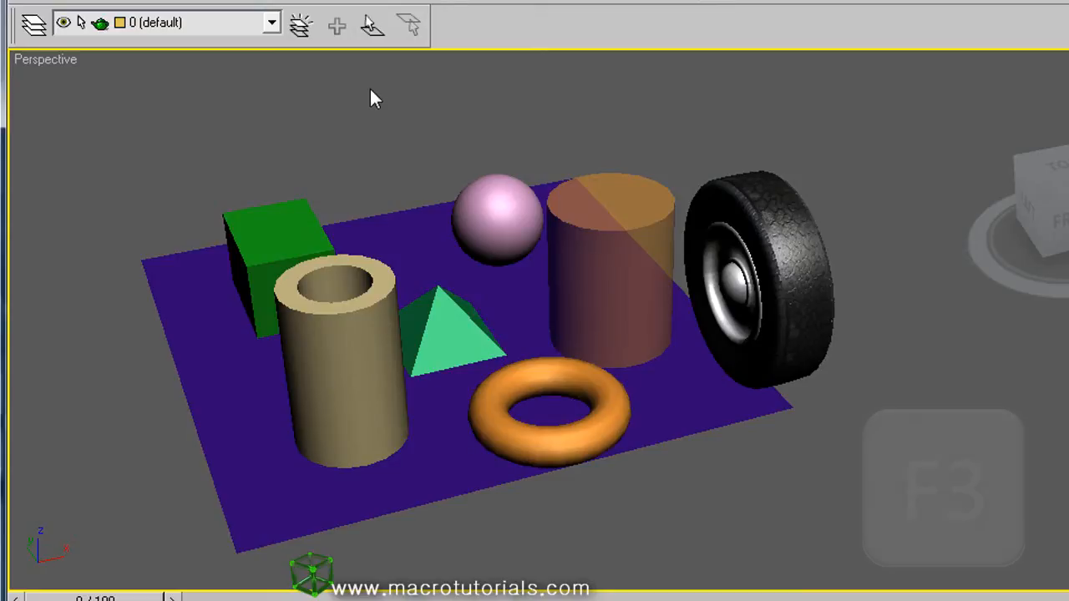
key(f3)
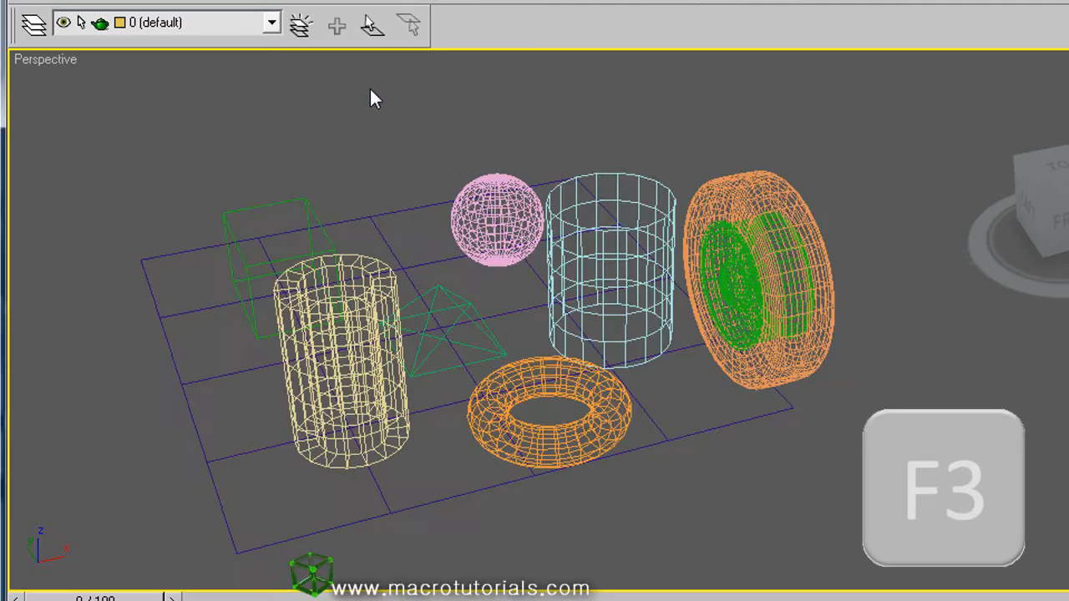
key(f3)
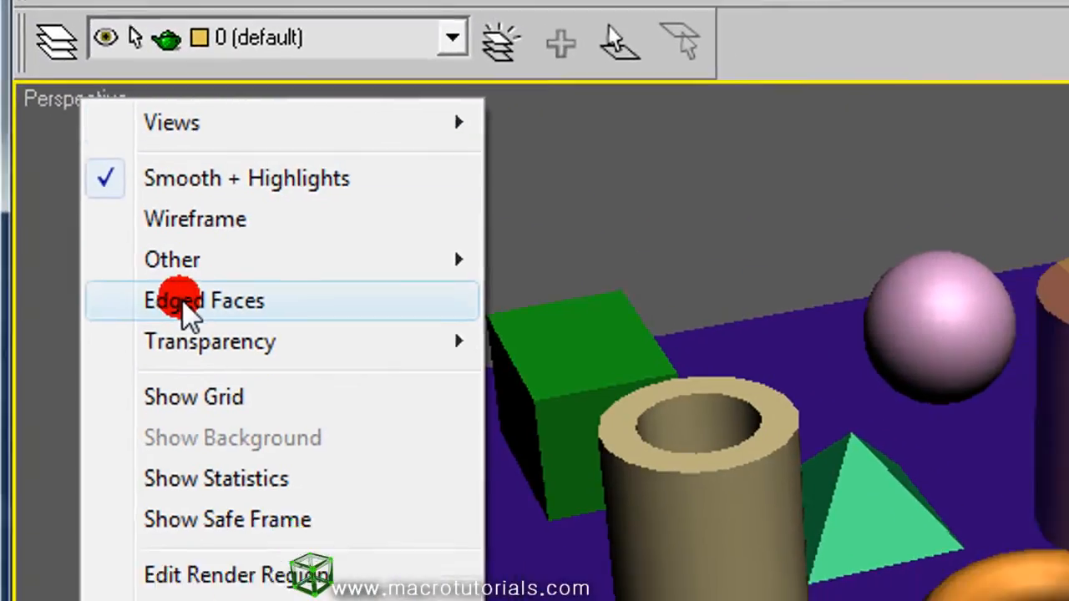
Turn Edged Faces on over the shaded objects, then toggle it back off.
click(203, 301)
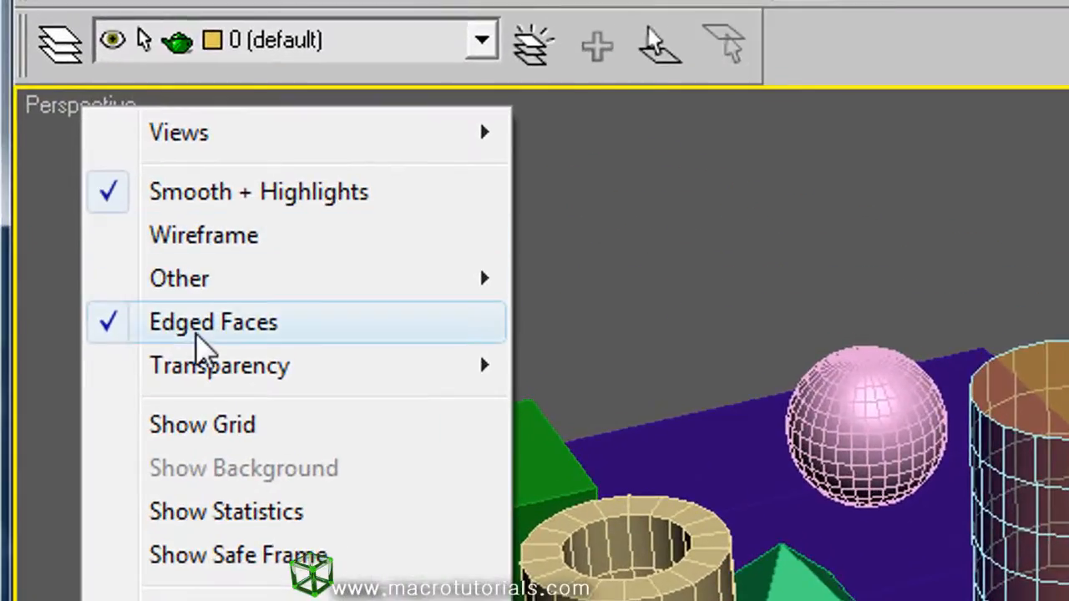
click(213, 322)
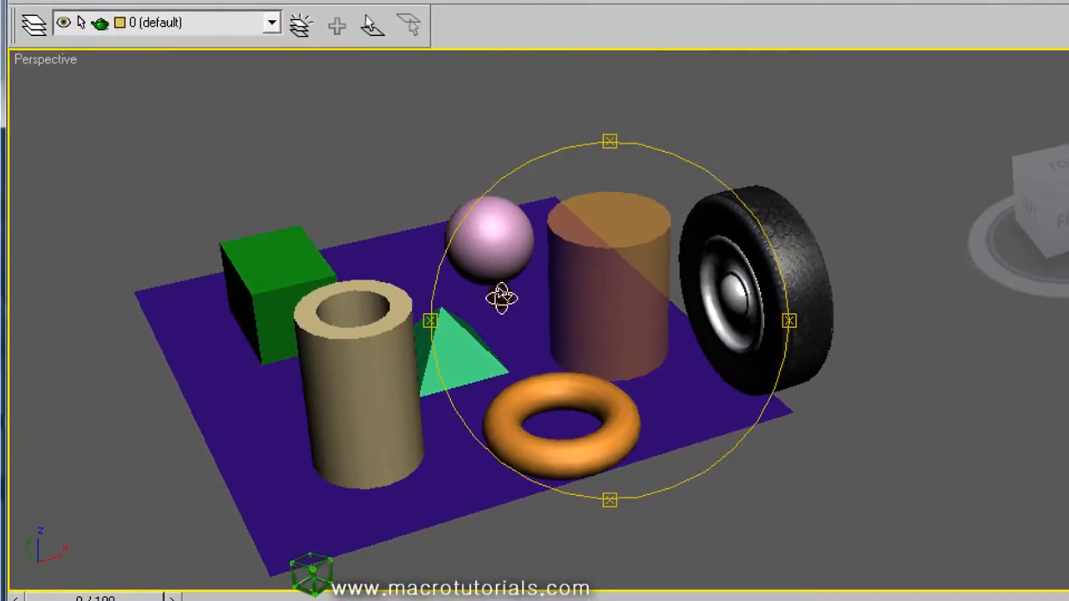
Orbit toward the cylinder and tire, then set Transparency to None, Simple, and Best.
drag(501, 296, 534, 205)
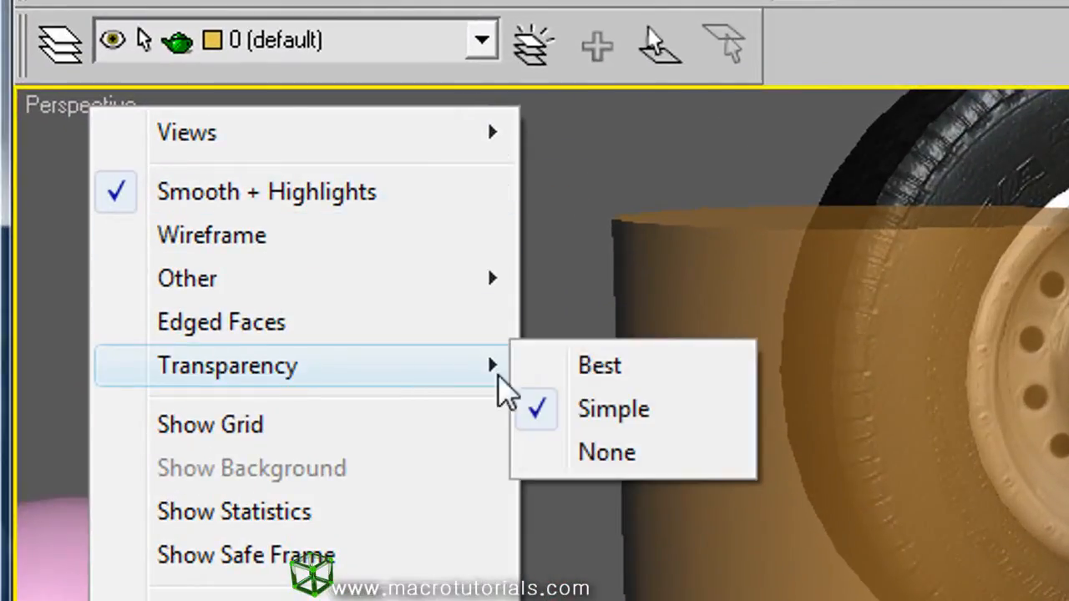
mouse_move(613, 365)
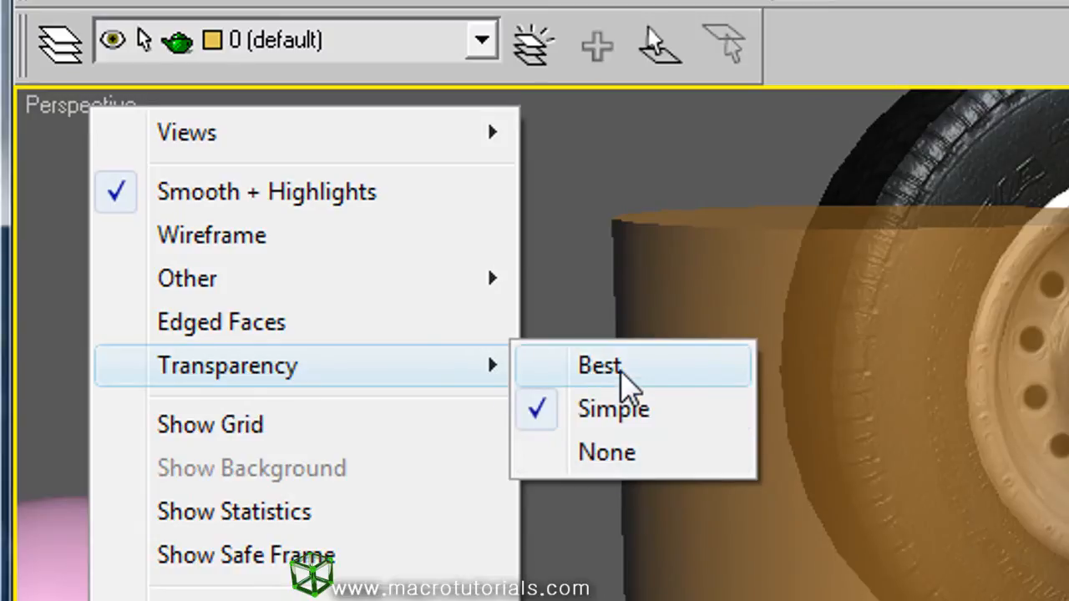
click(599, 366)
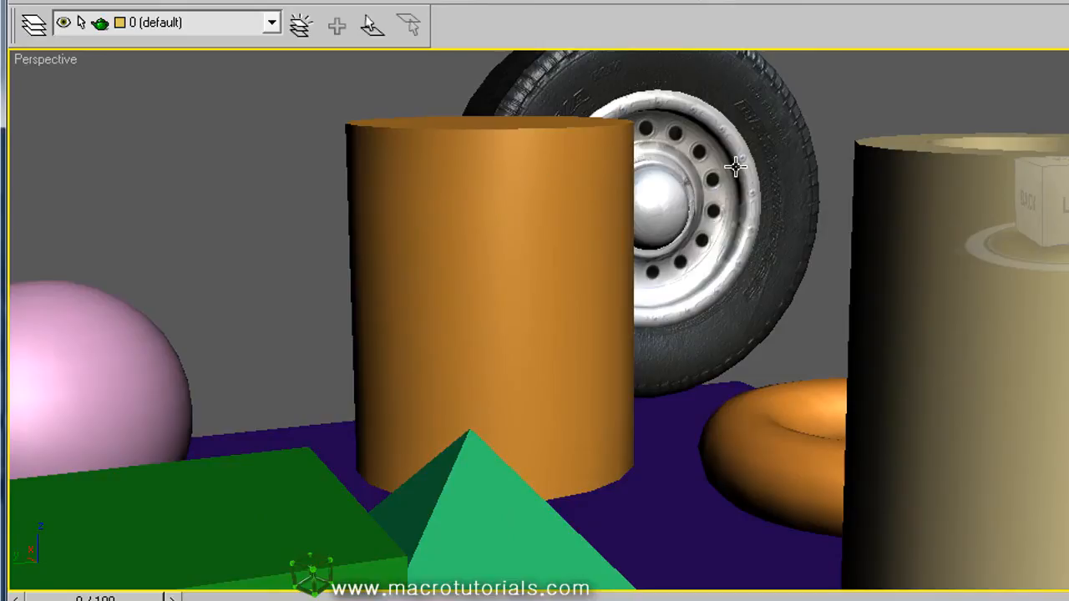
right_click(45, 58)
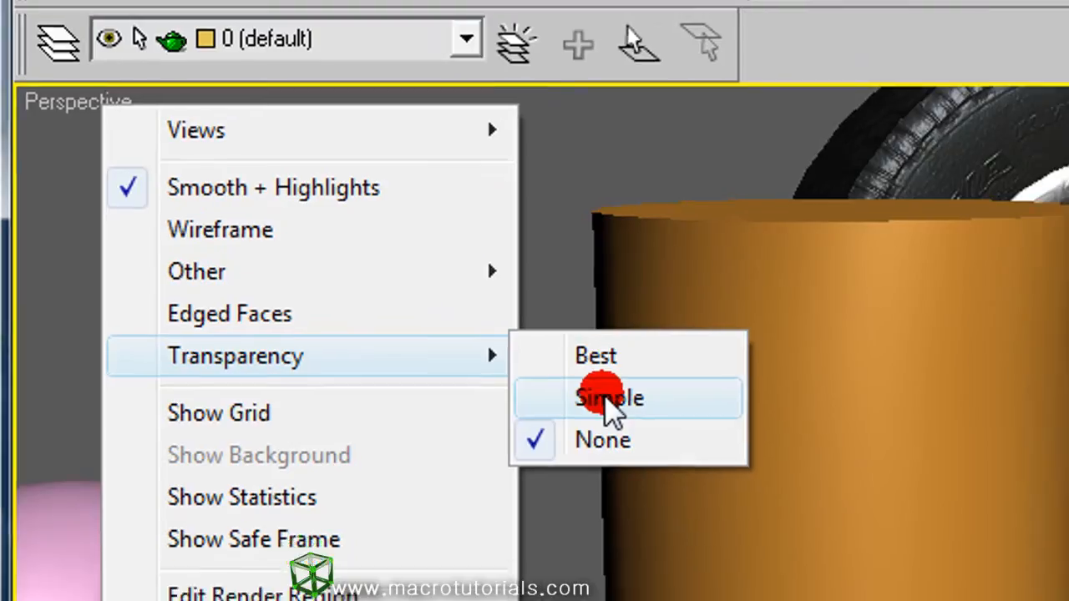
click(609, 397)
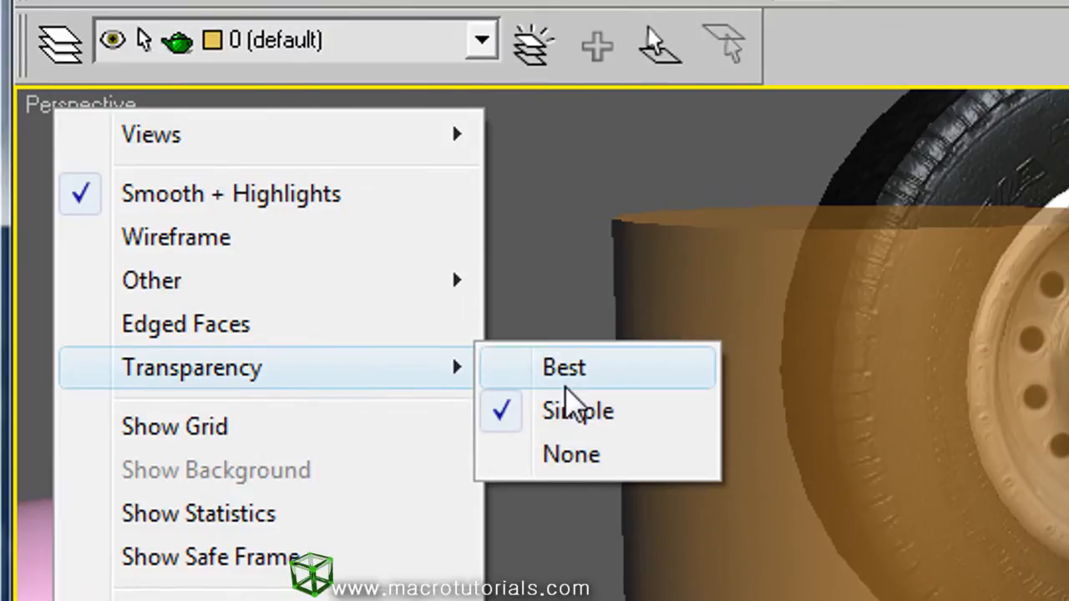
click(564, 367)
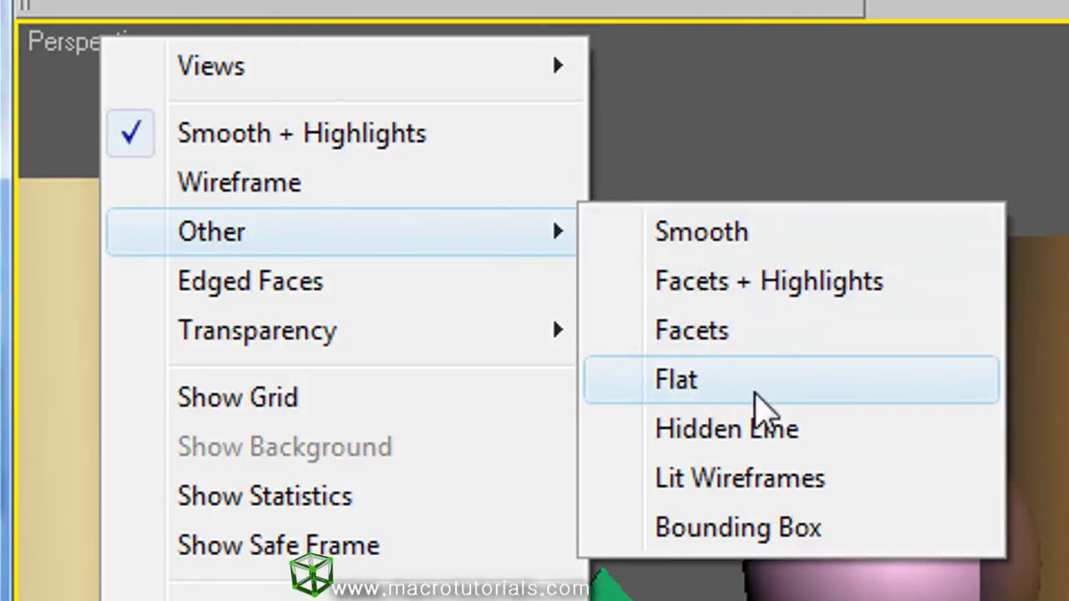
mouse_move(877, 551)
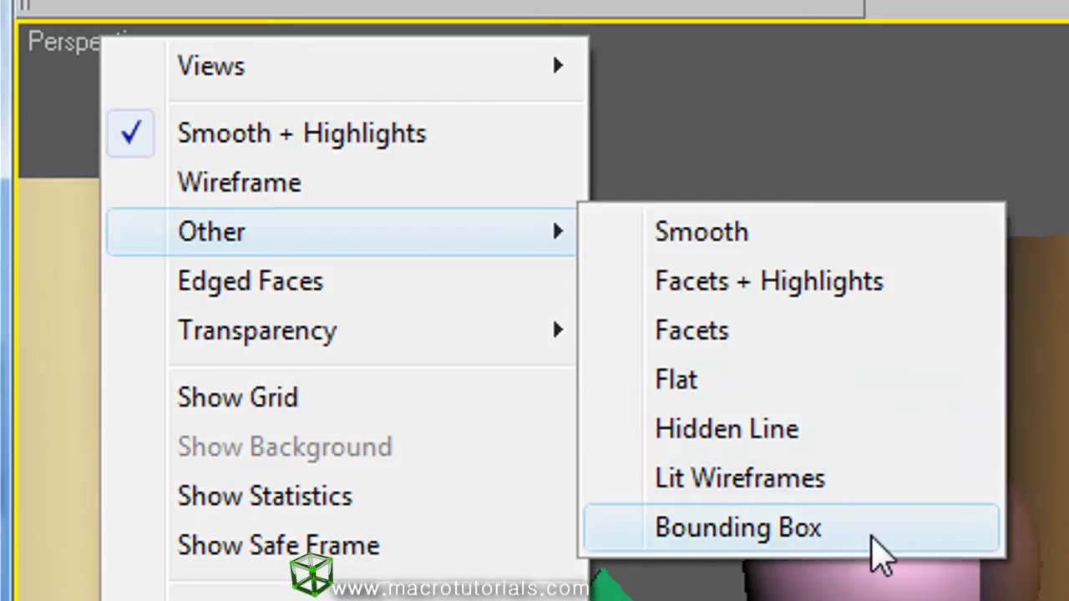
mouse_move(451, 259)
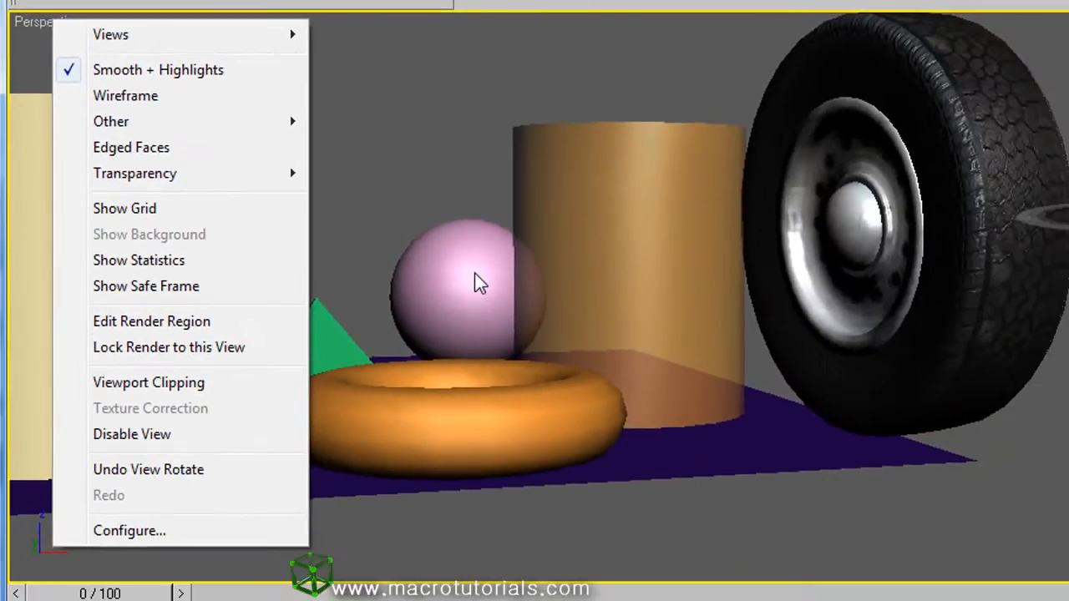
mouse_move(495, 409)
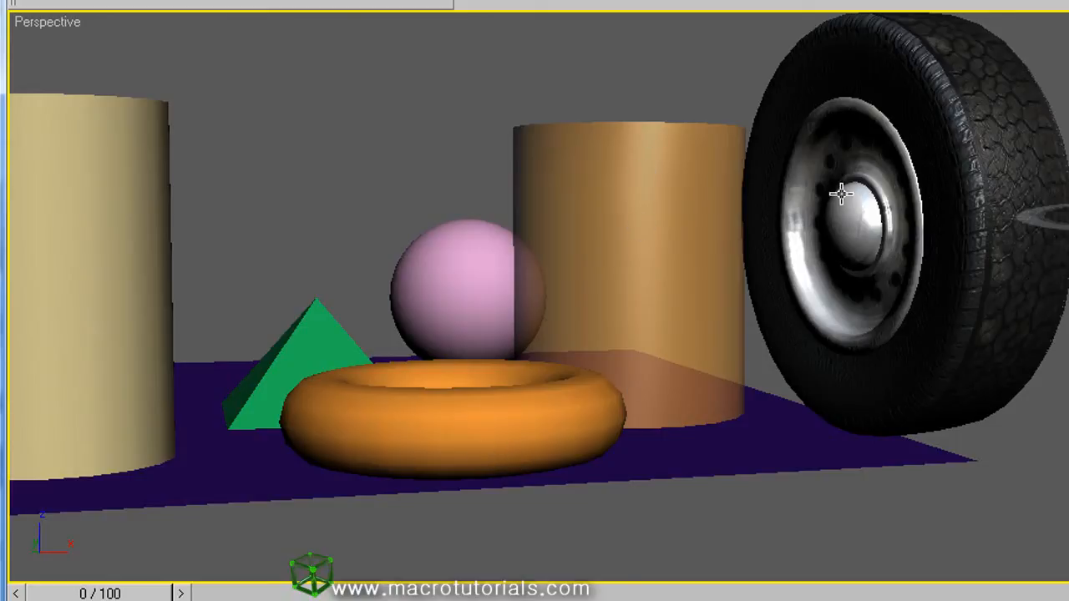
mouse_move(827, 236)
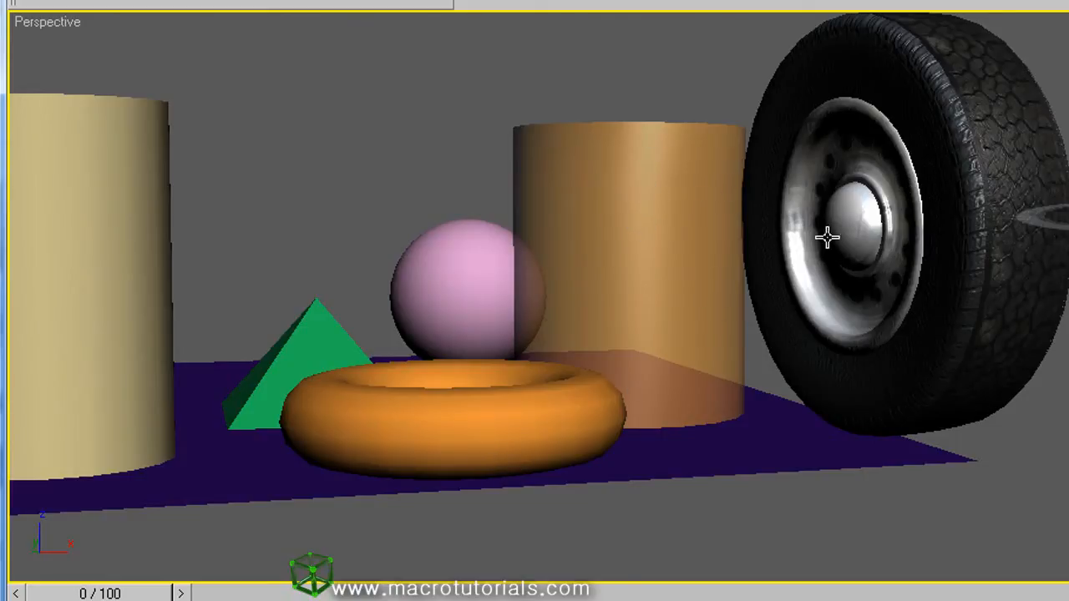
mouse_move(612, 234)
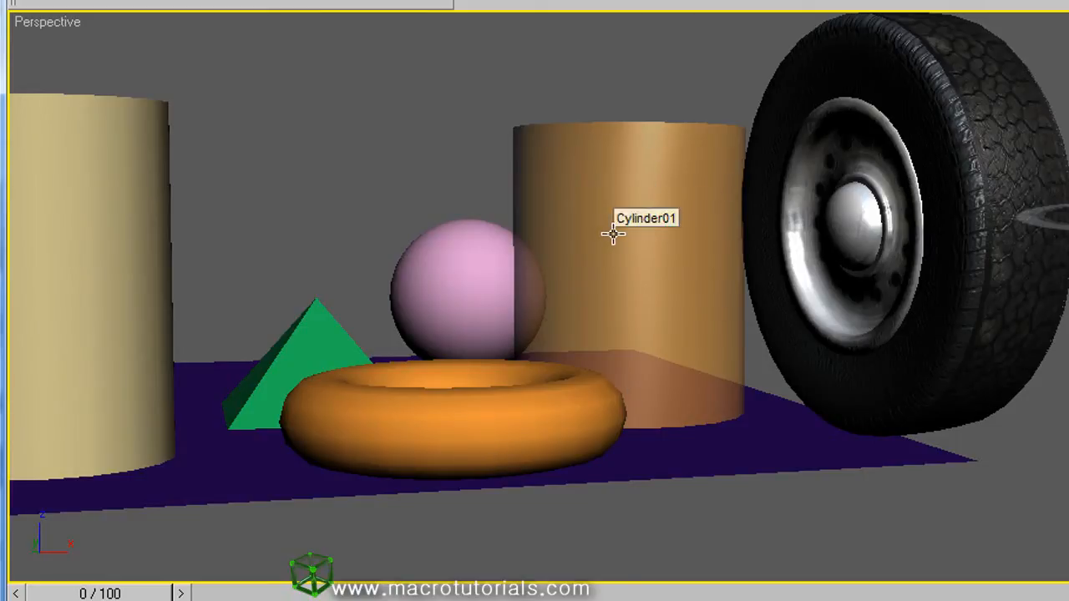
mouse_move(547, 243)
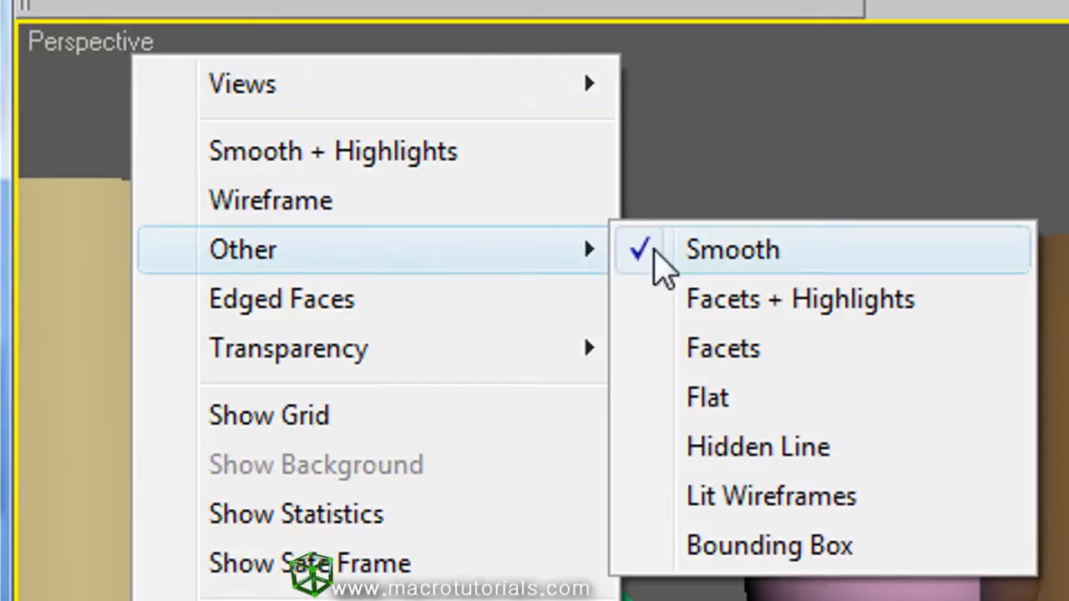
Set the Perspective view to Other > Smooth shading without highlights.
click(732, 248)
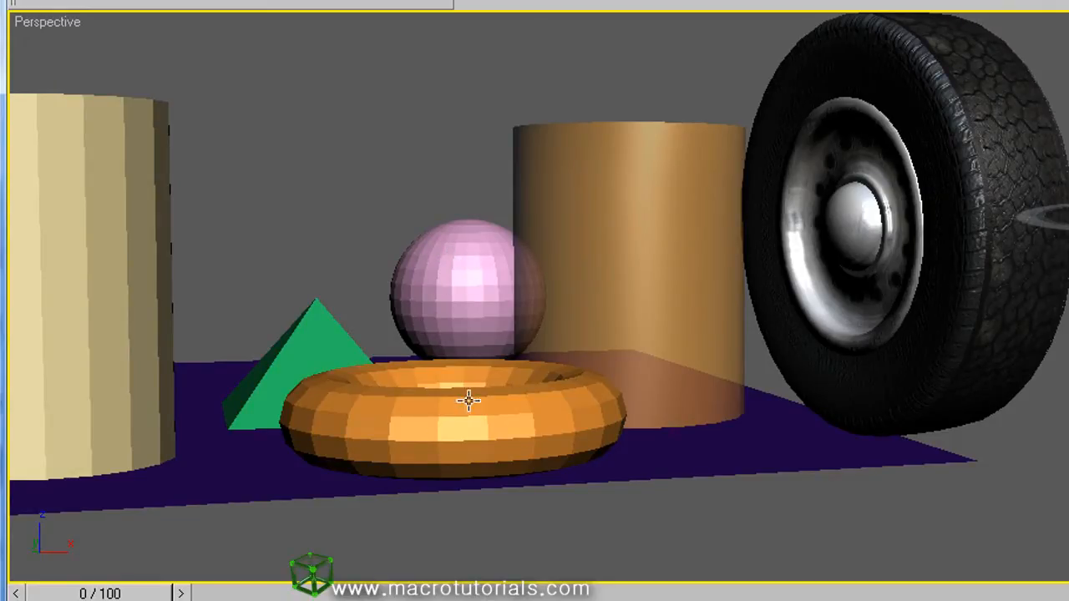
mouse_move(480, 424)
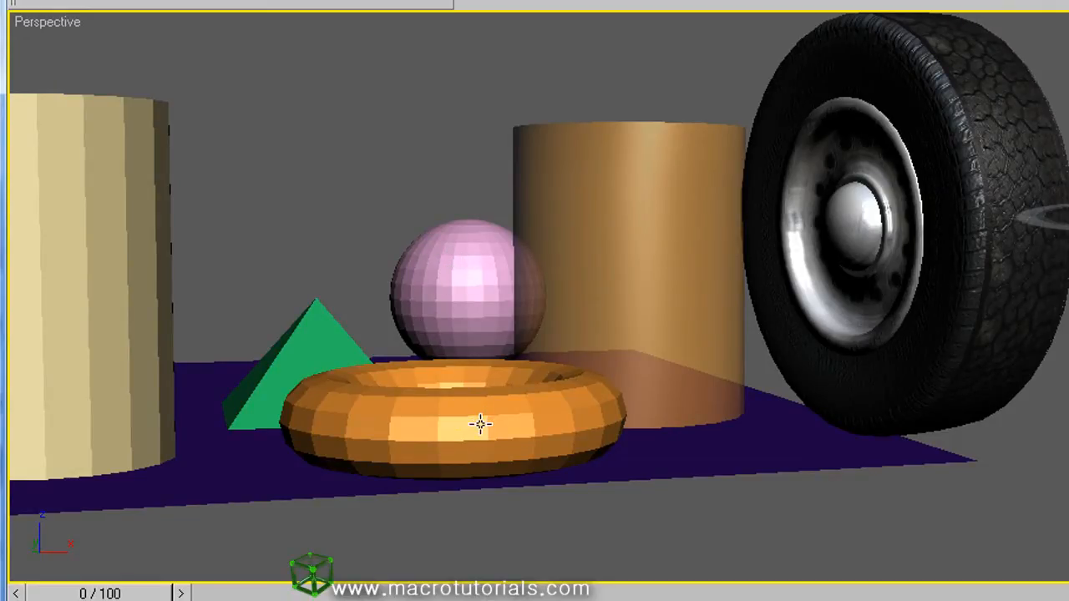
mouse_move(672, 514)
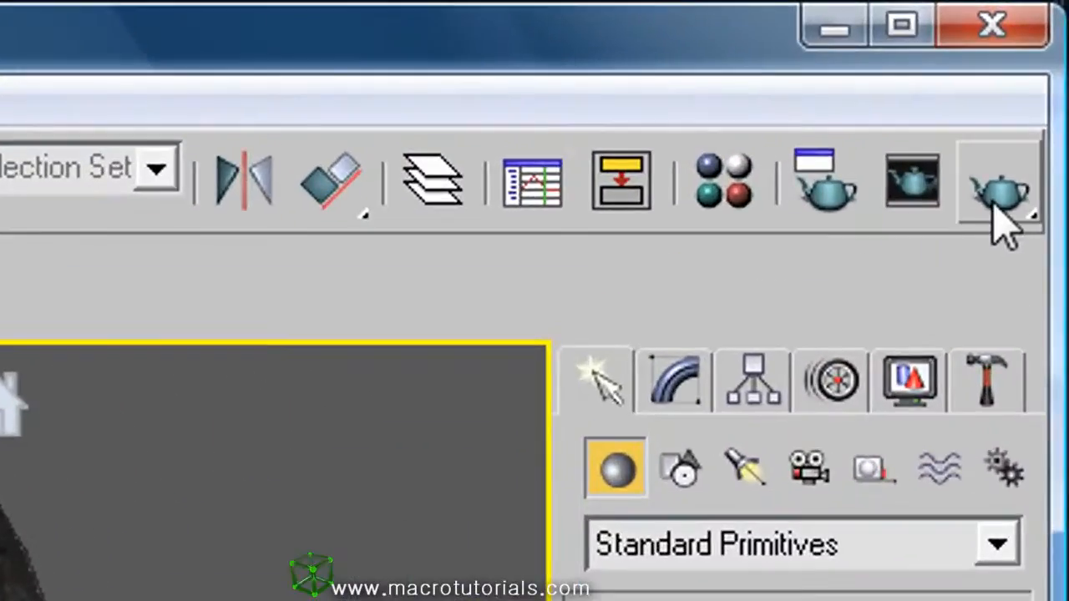
mouse_move(998, 192)
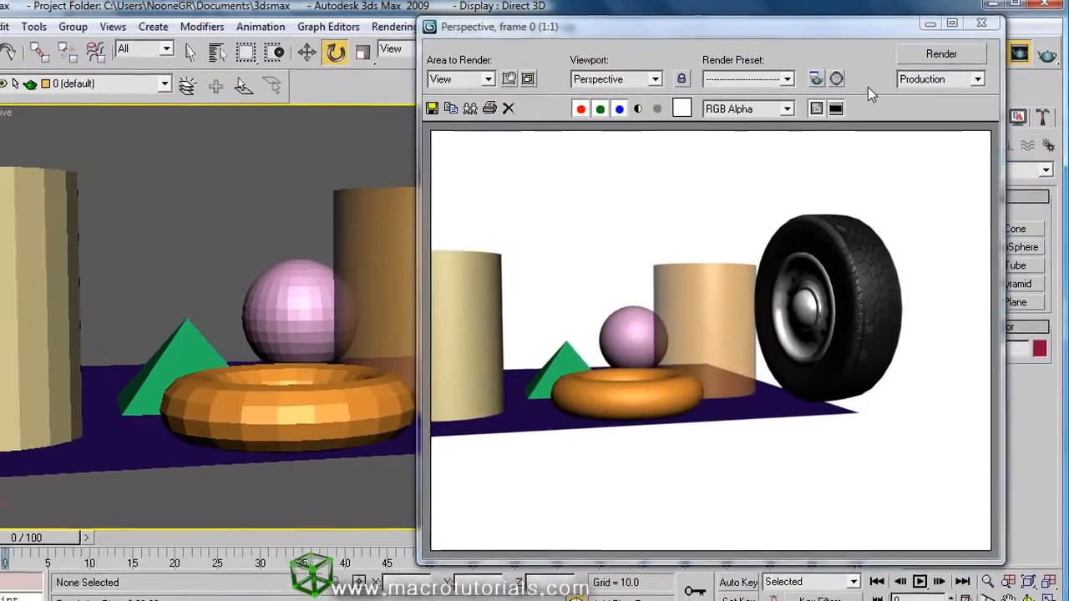
Render the Perspective view with the Render Production button to compare shading.
drag(498, 26, 449, 26)
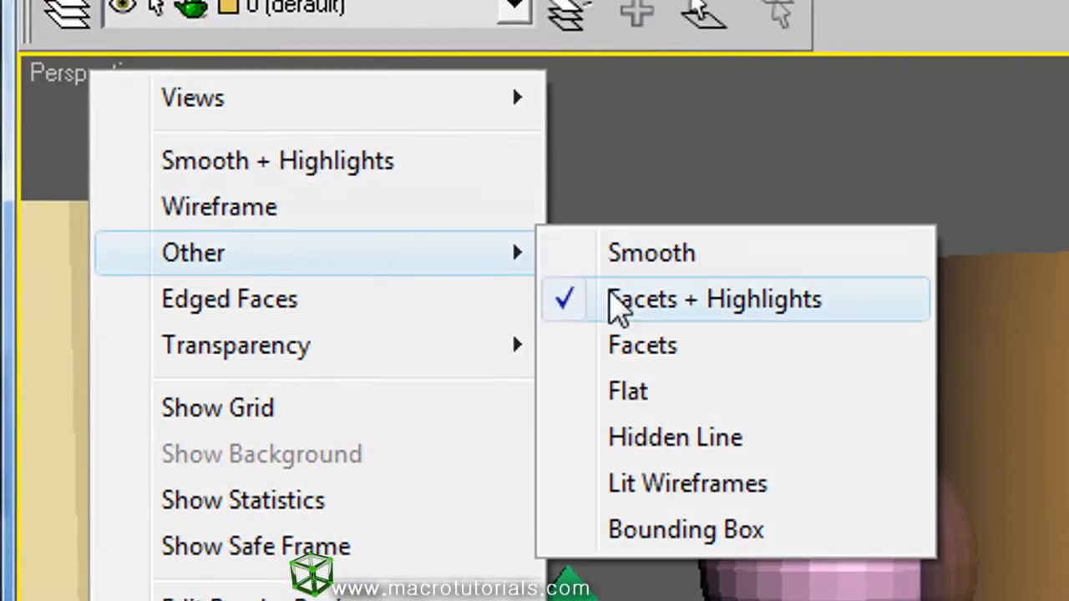
Switch the Perspective view to Facets + Highlights shading.
click(714, 299)
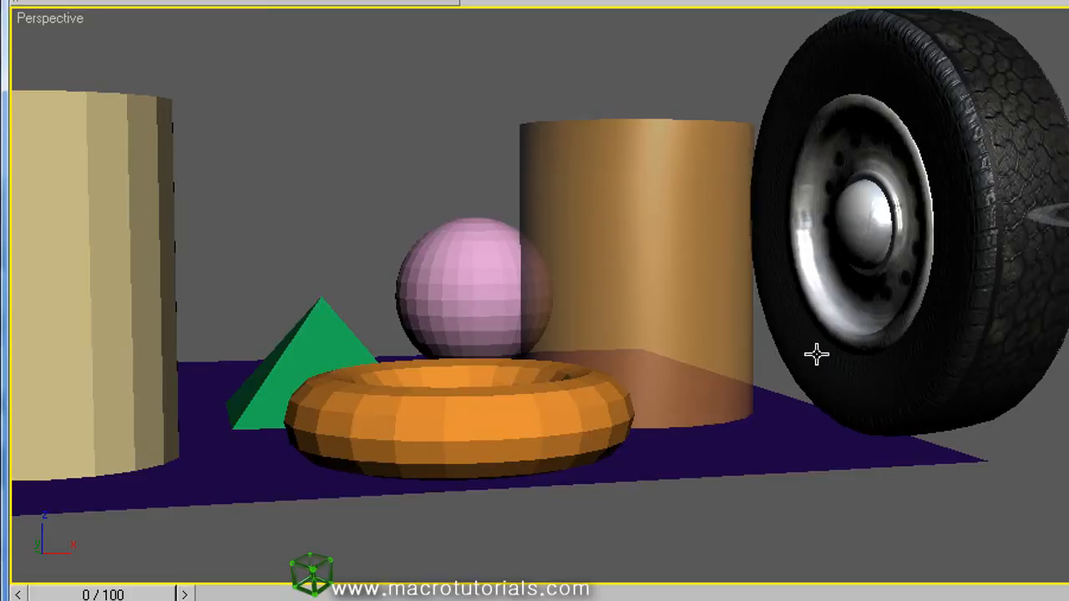
mouse_move(917, 164)
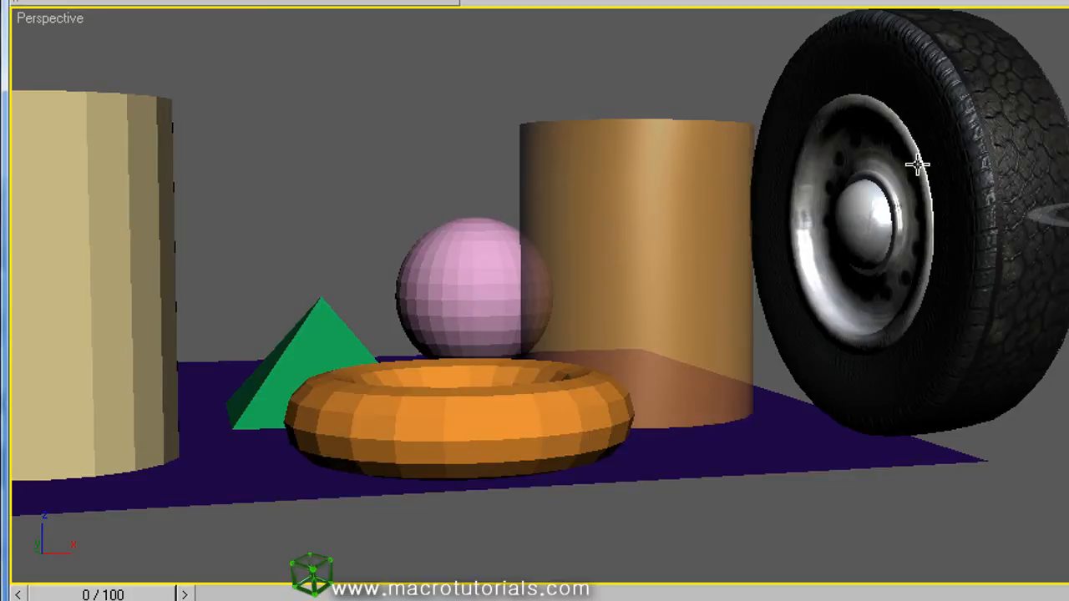
click(49, 17)
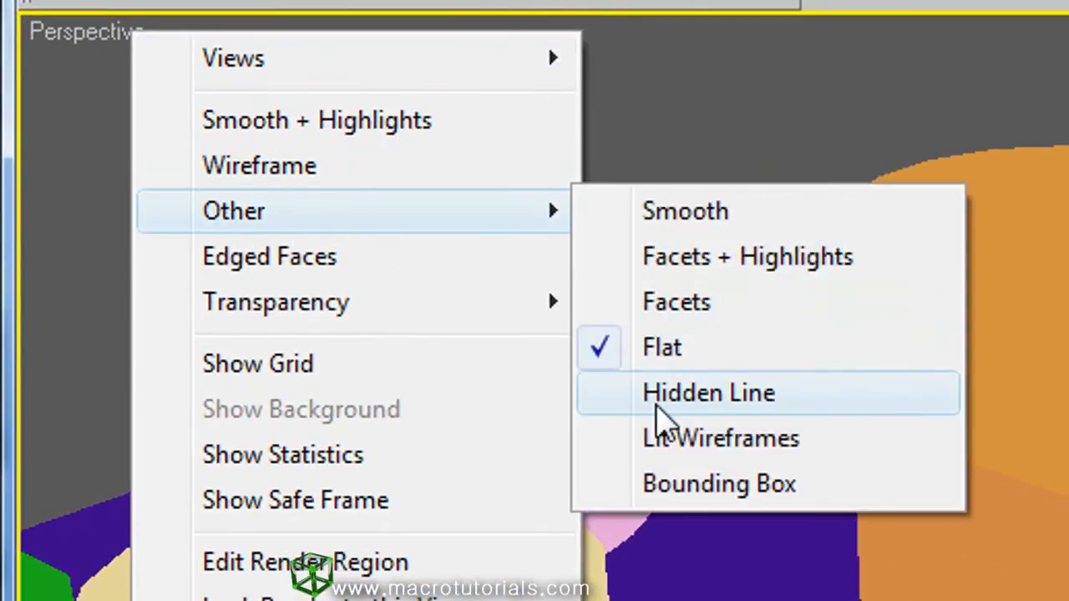
Set the Perspective view to Hidden Line and orbit around the scene.
click(707, 393)
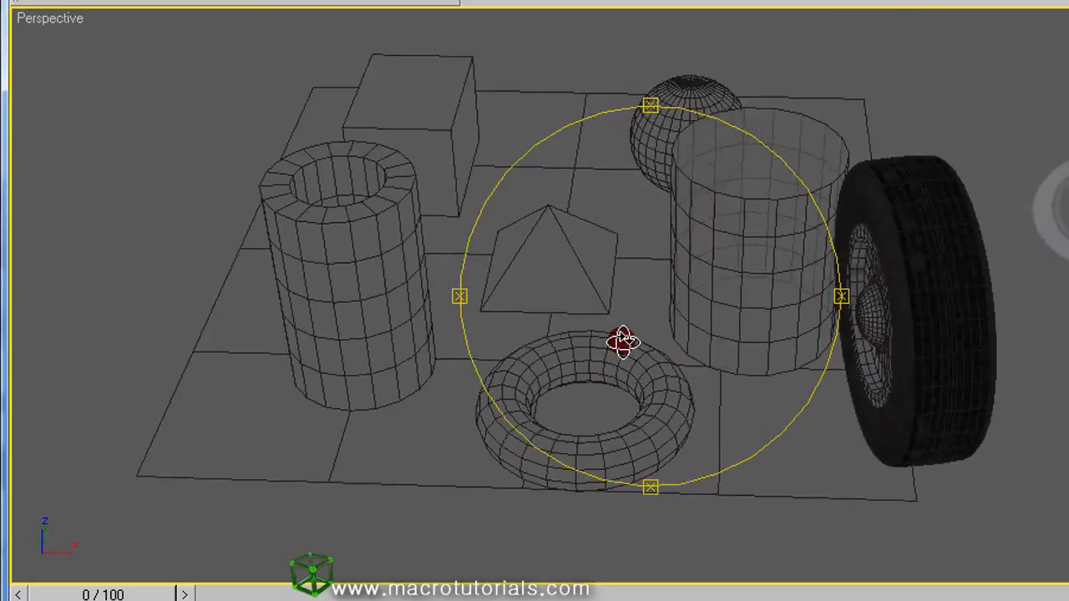
drag(622, 341, 755, 351)
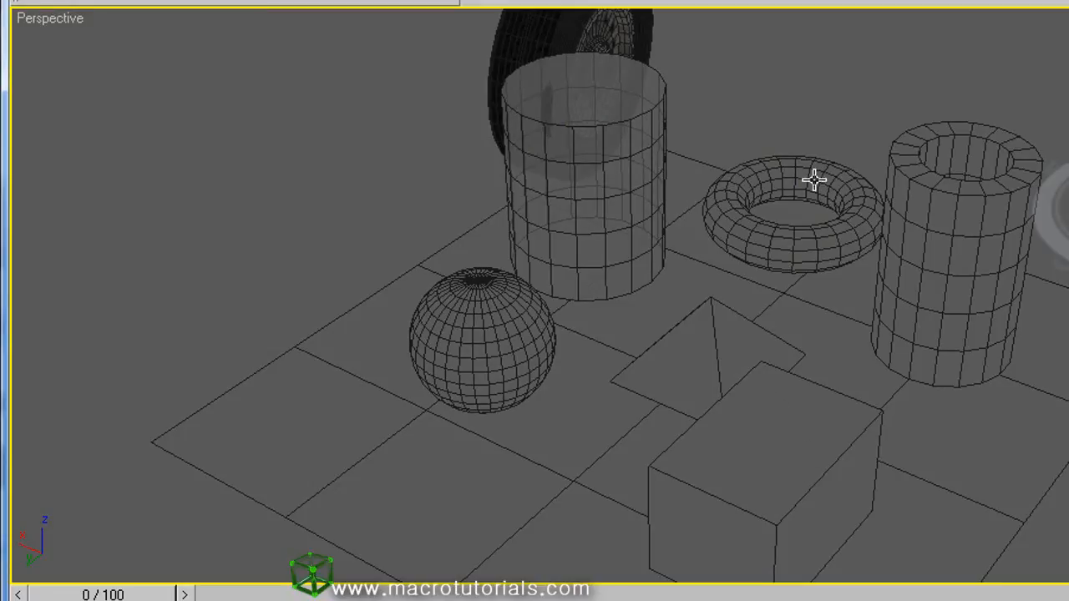
mouse_move(676, 185)
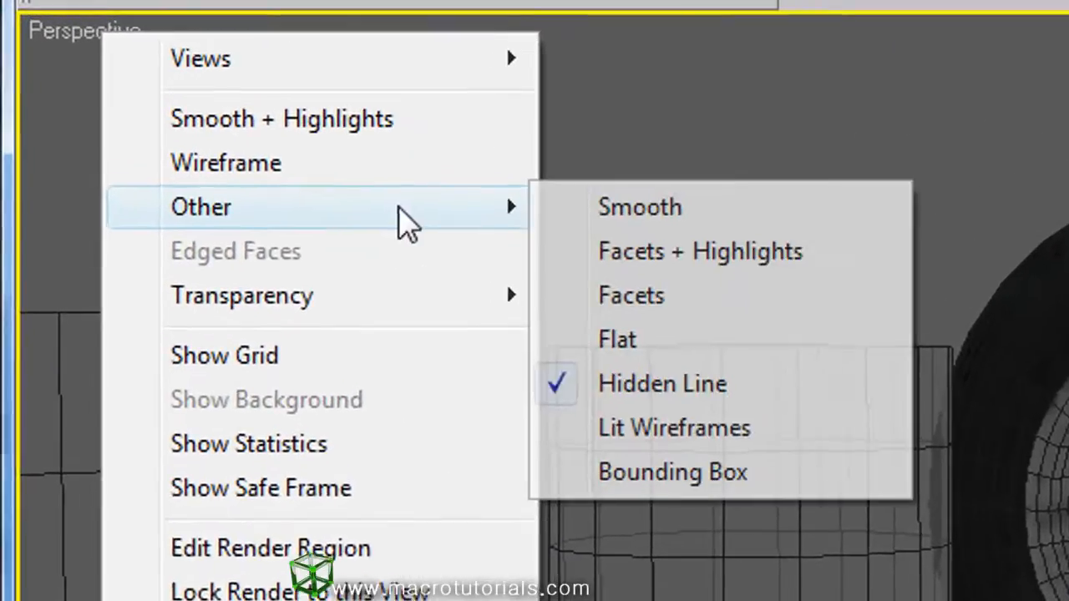
mouse_move(664, 440)
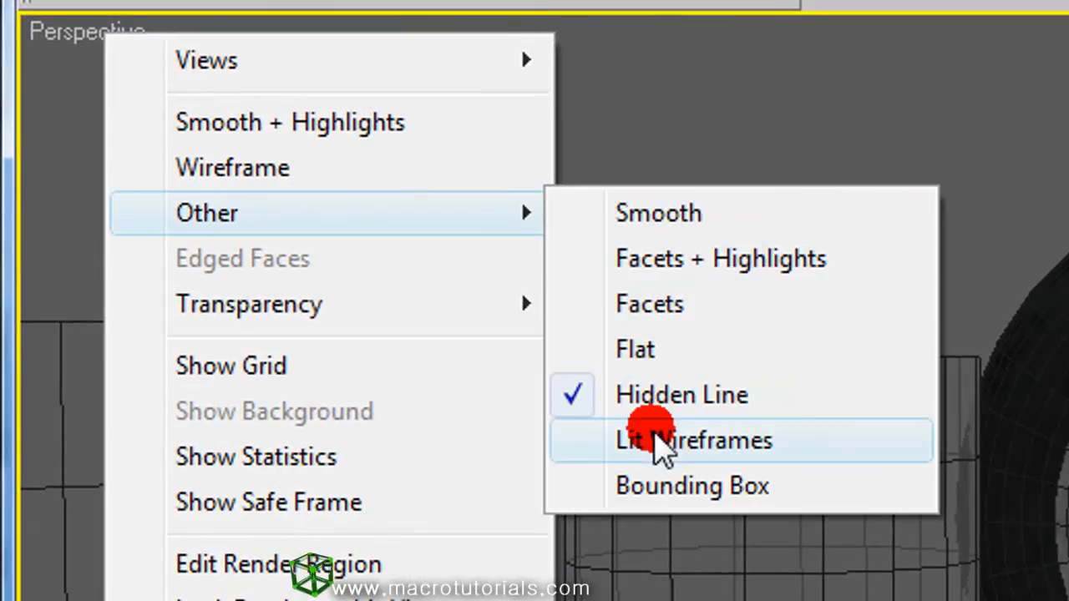
Choose Other > Lit Wireframes for the Perspective view.
click(694, 440)
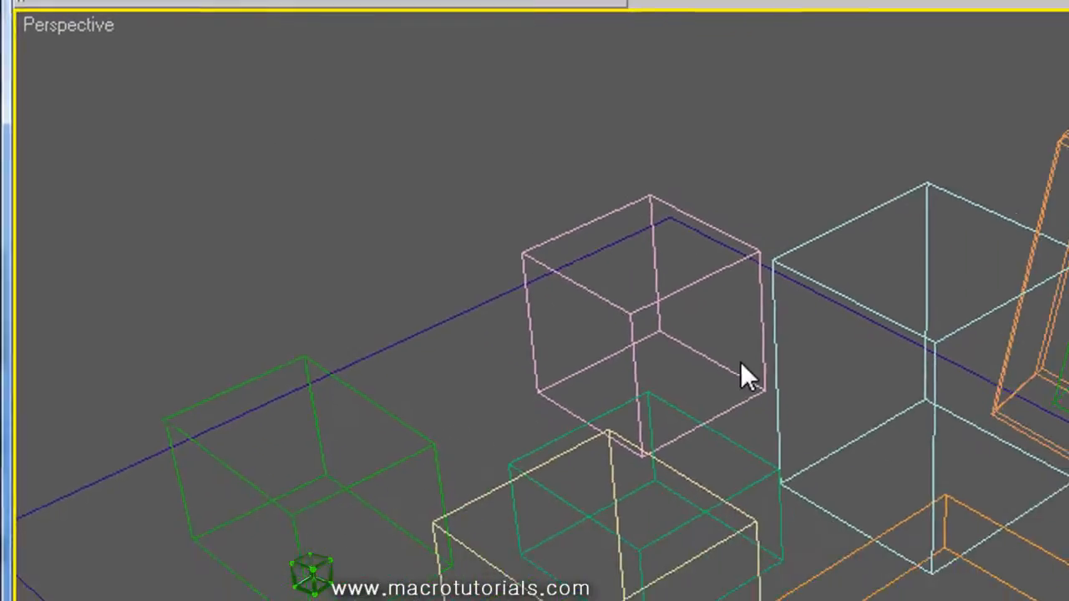
drag(747, 375, 705, 321)
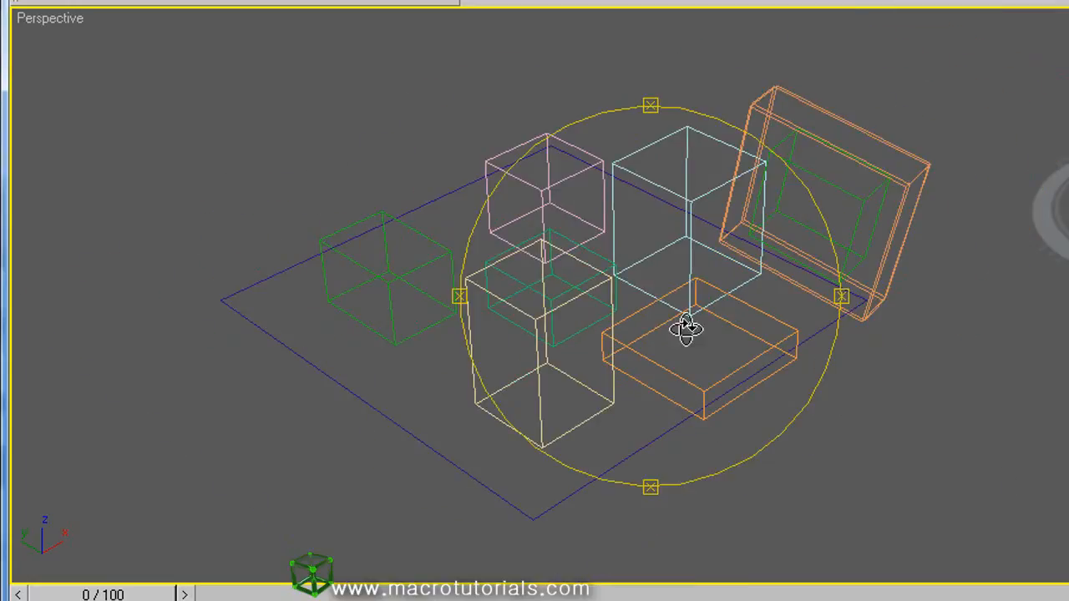
drag(684, 326, 672, 318)
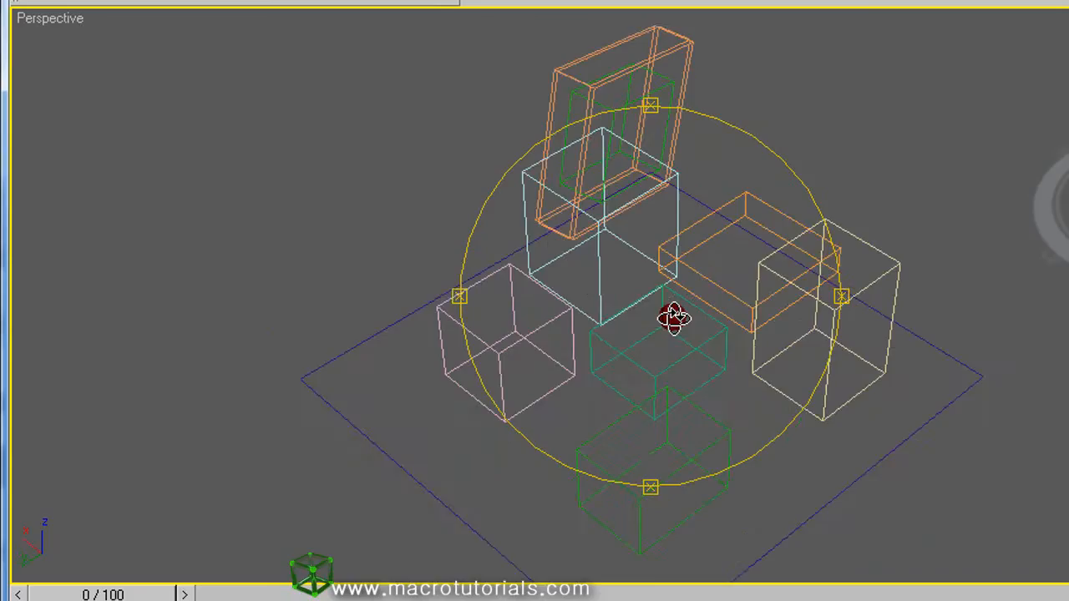
drag(672, 317, 517, 242)
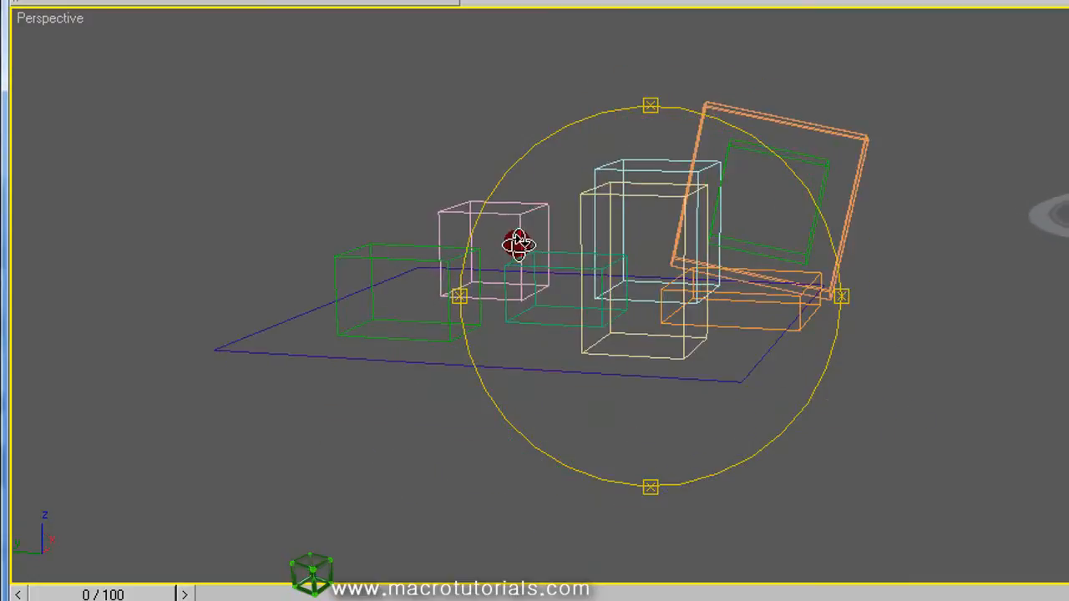
drag(517, 243, 660, 321)
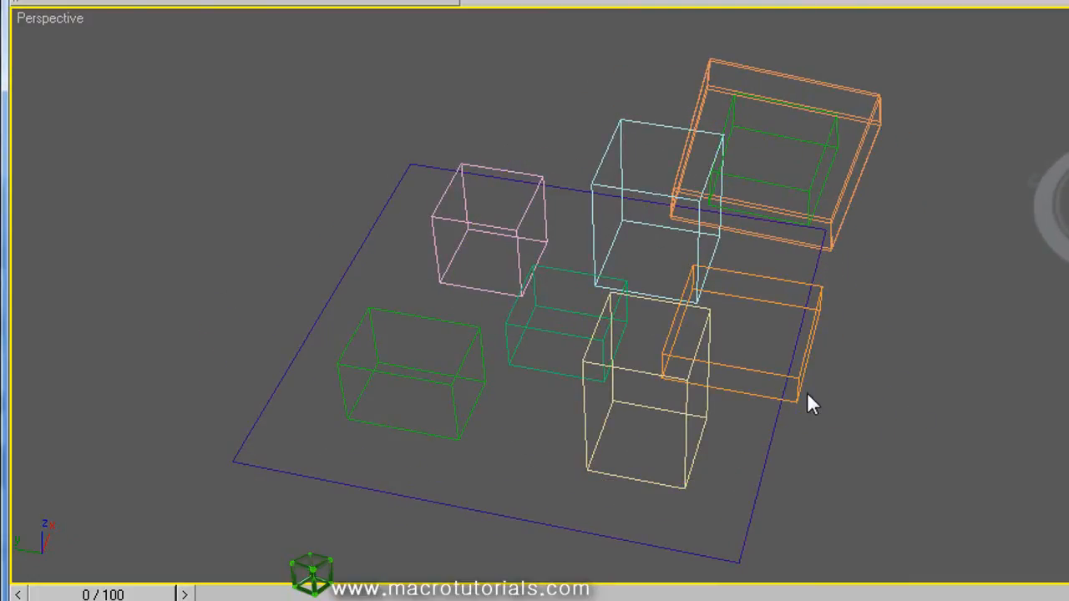
mouse_move(864, 493)
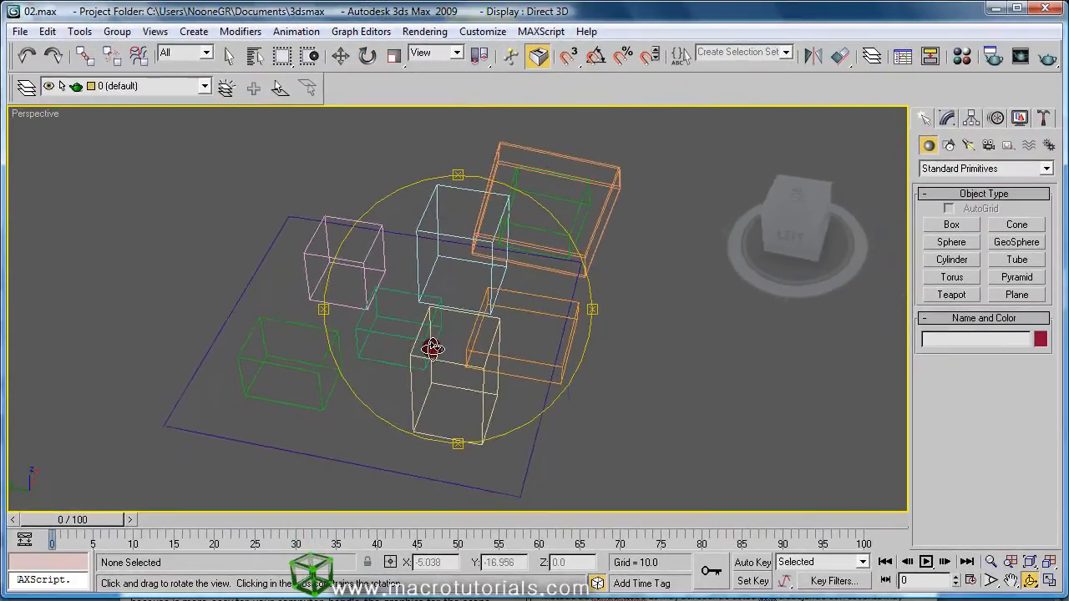
drag(433, 348, 432, 297)
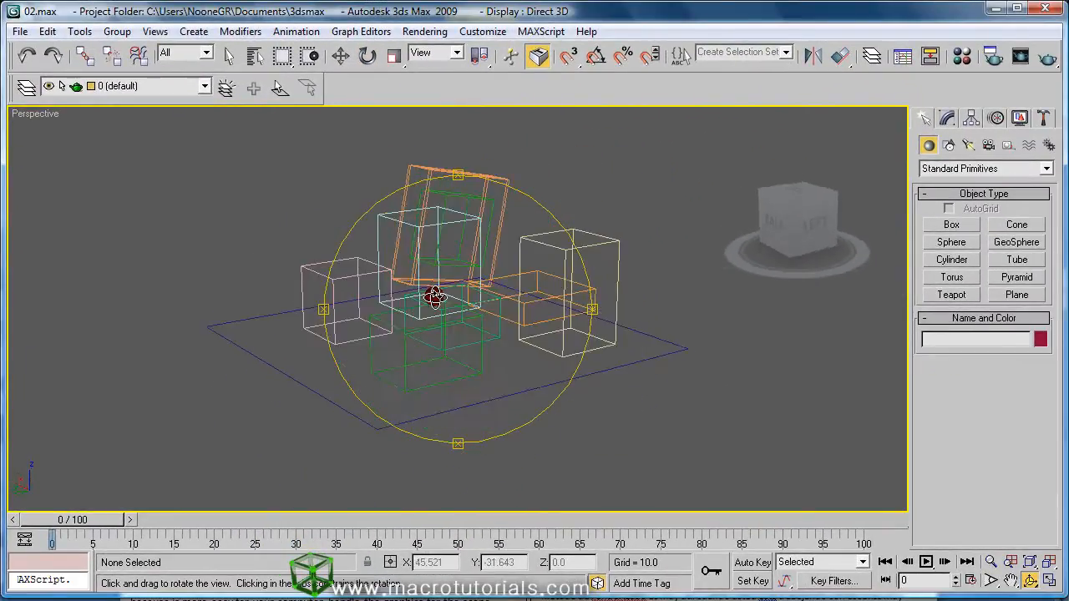
drag(434, 297, 291, 327)
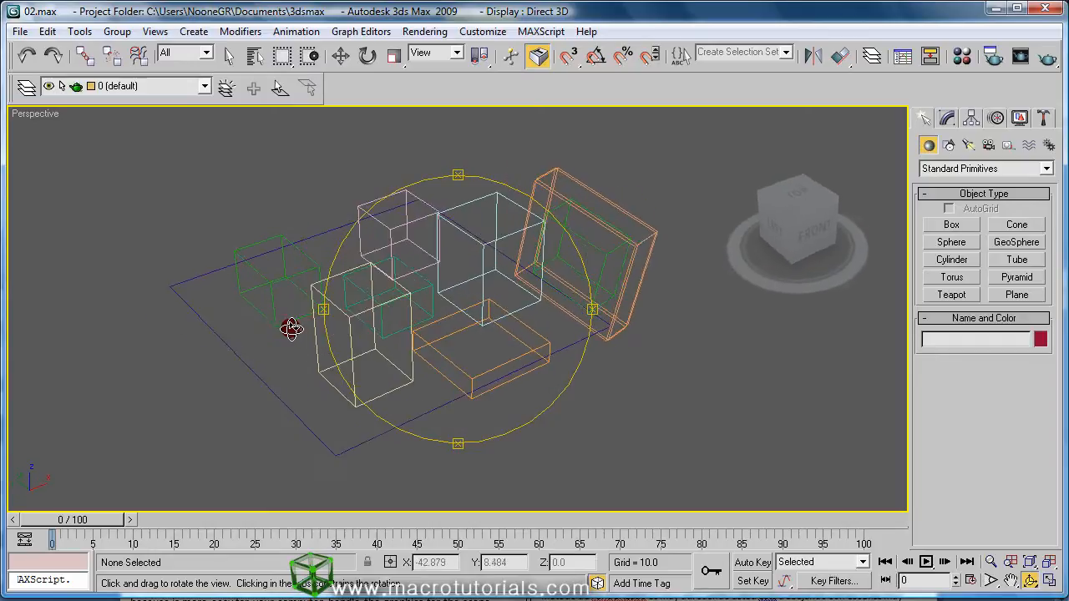
drag(293, 326, 597, 422)
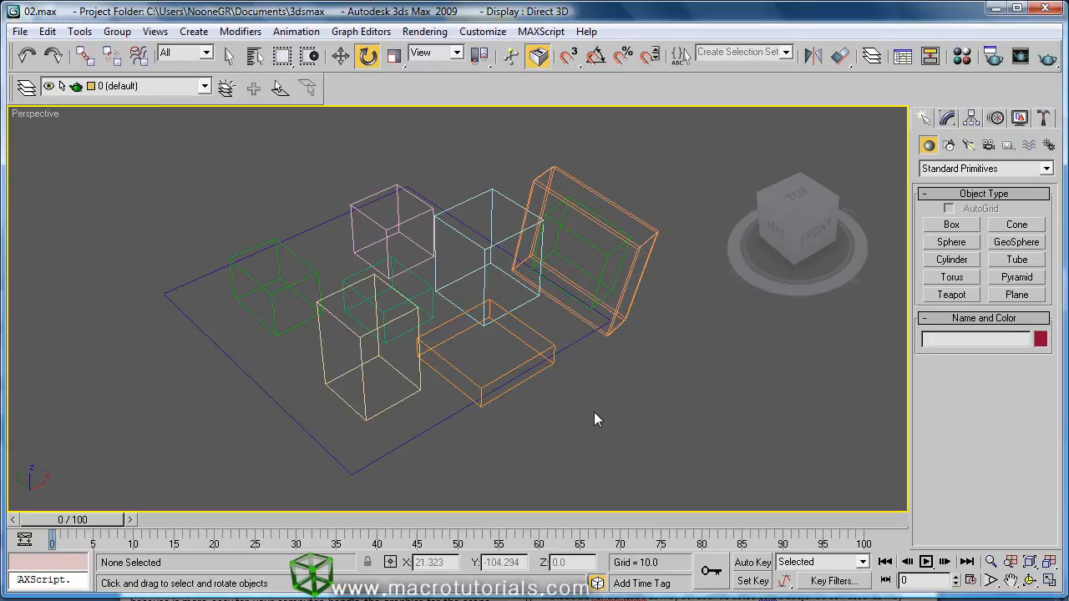
mouse_move(609, 418)
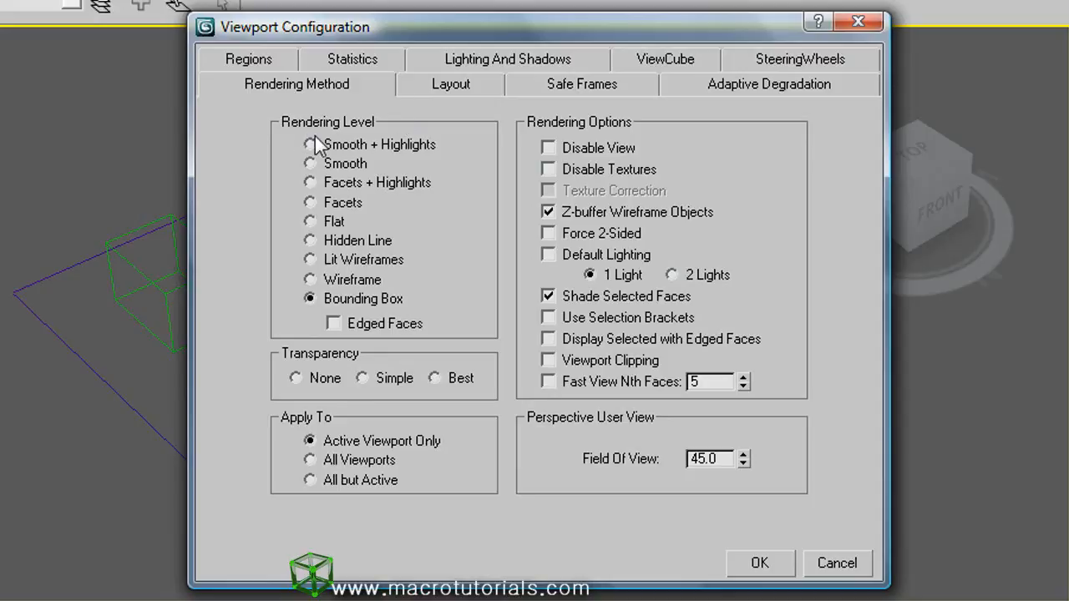
Set the Perspective view to Smooth + Highlights with edged faces and best transparency, and apply.
click(310, 144)
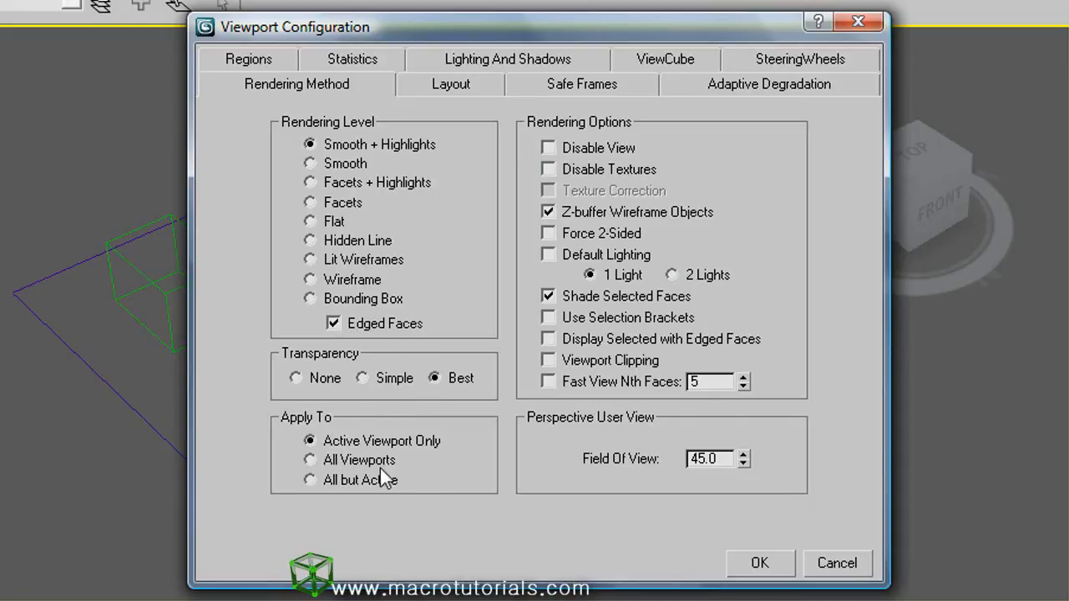
mouse_move(363, 484)
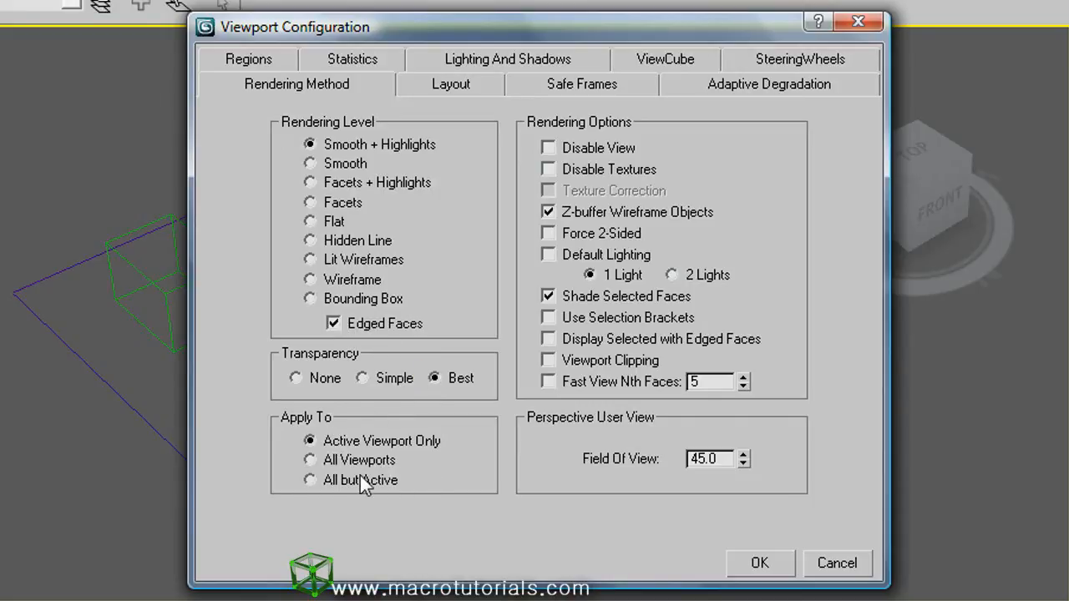
mouse_move(397, 493)
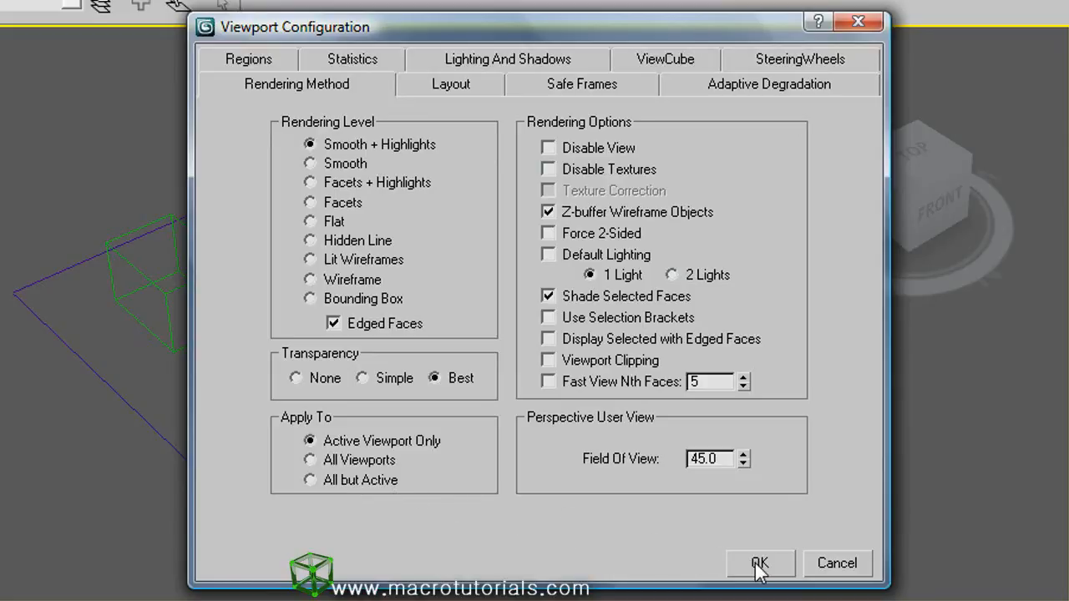
click(759, 563)
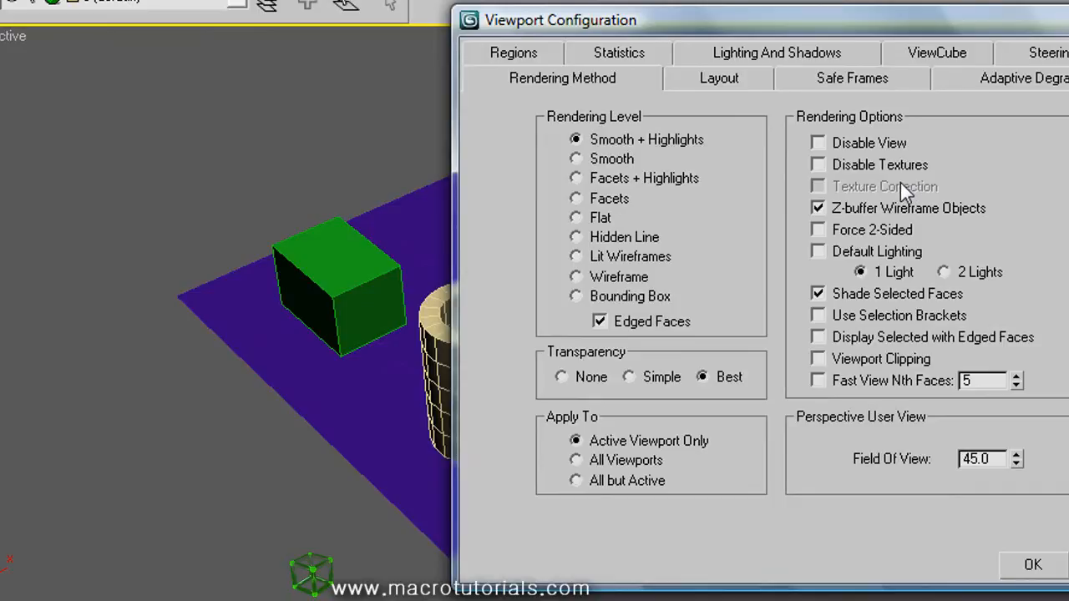
mouse_move(919, 223)
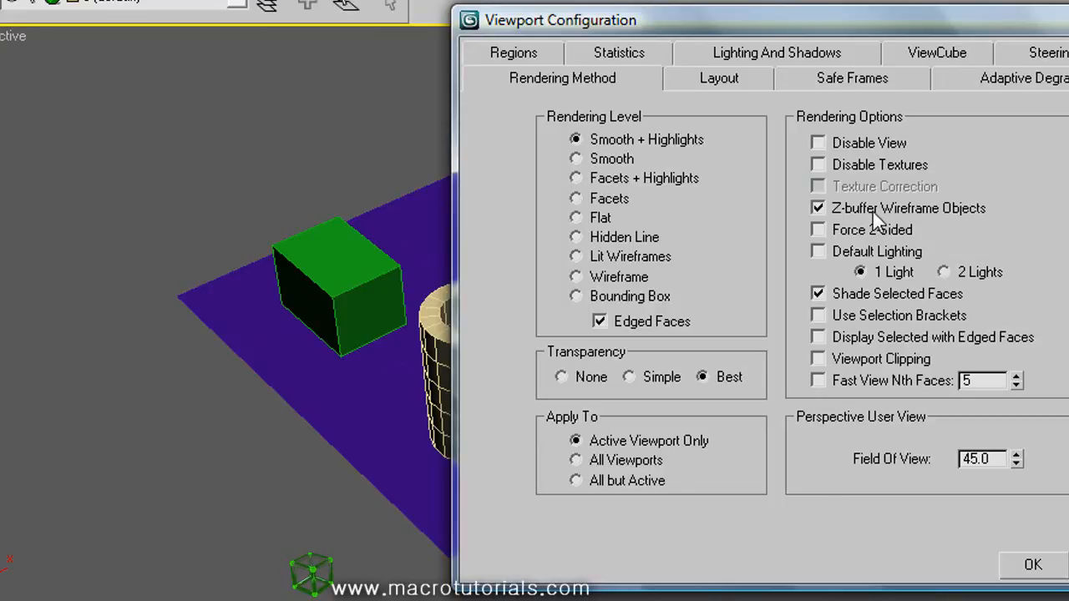
mouse_move(875, 219)
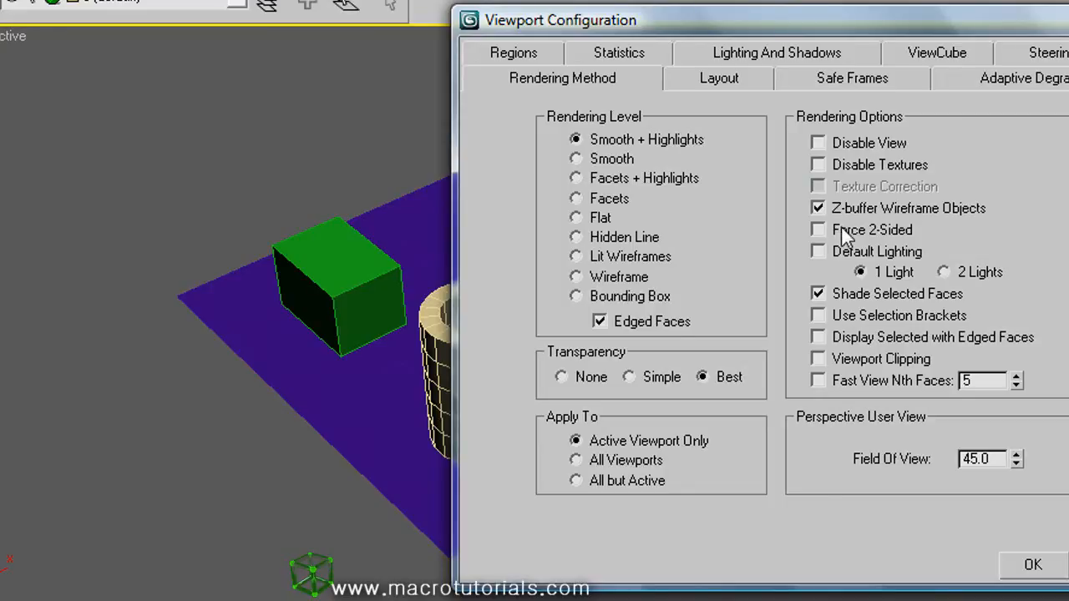
Reopen the Perspective viewport's Viewport Configuration to its rendering options.
click(817, 230)
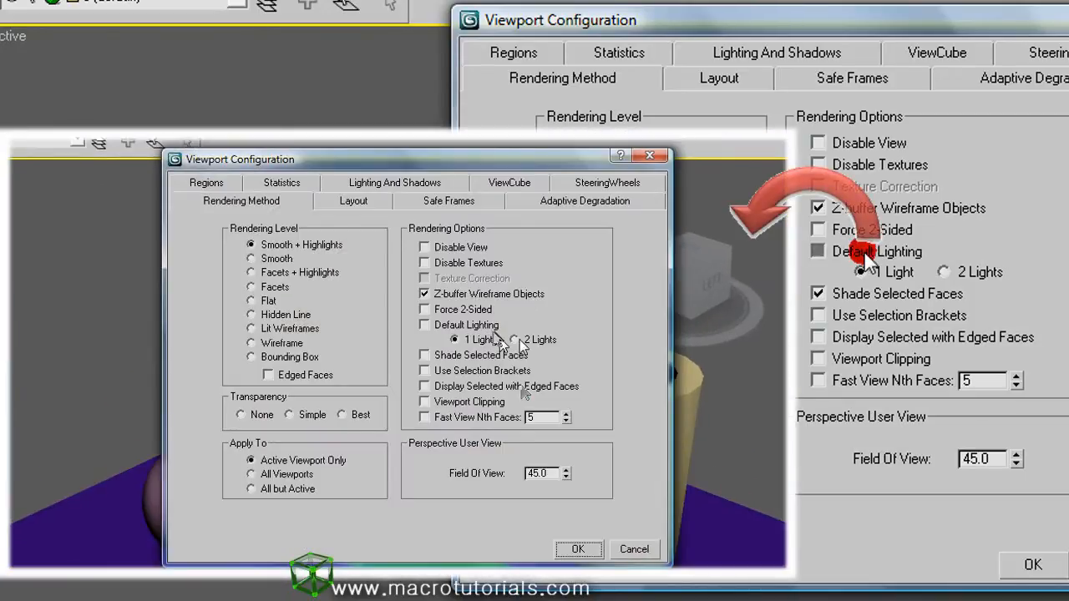
Enable Default Lighting with 1 light in the viewport rendering options and apply.
click(578, 549)
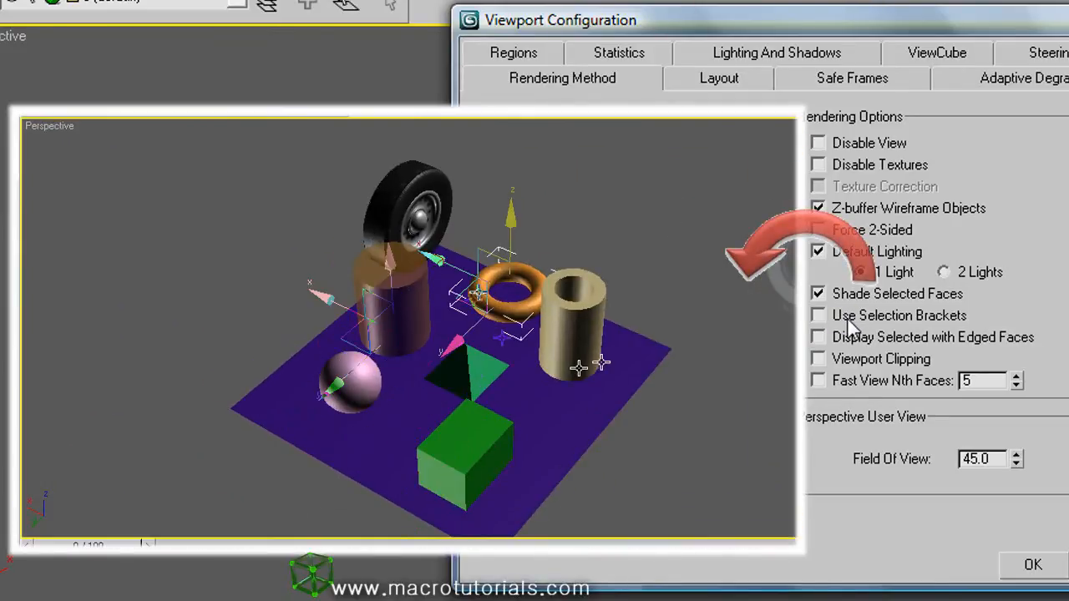
click(562, 77)
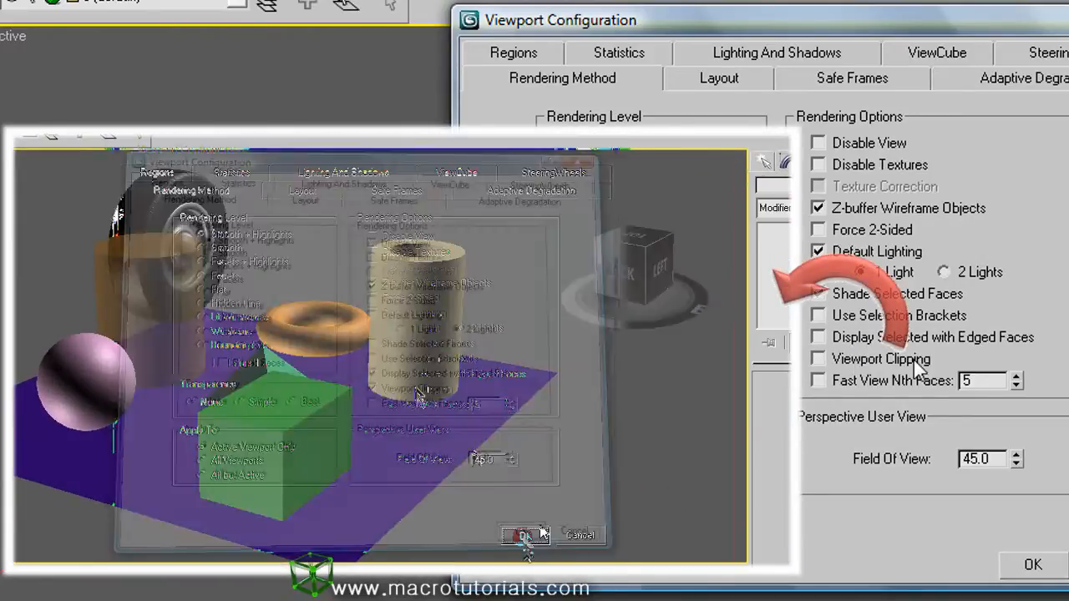
click(521, 535)
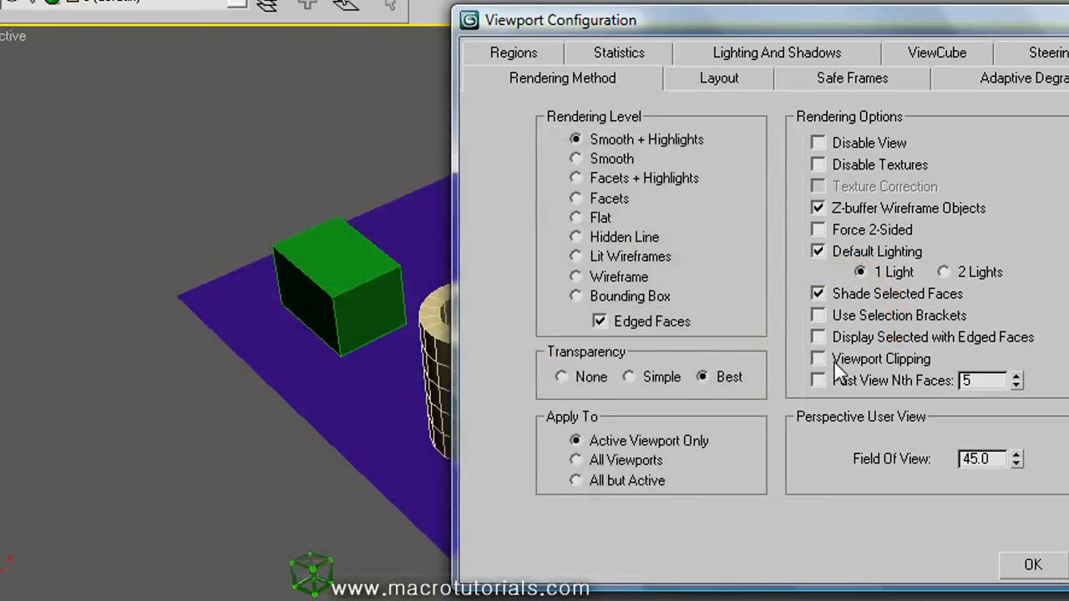
click(817, 380)
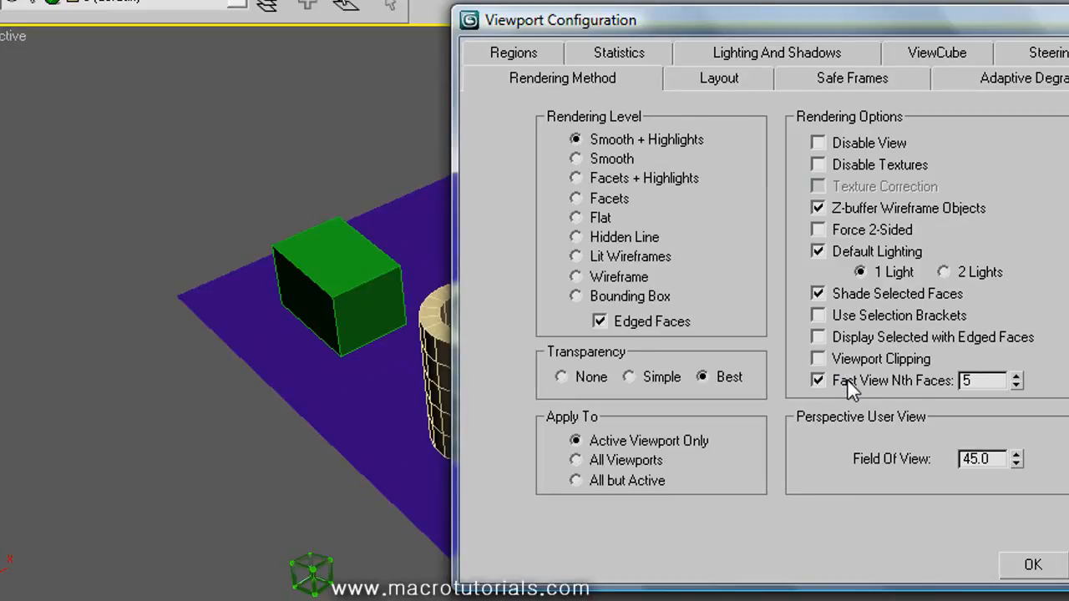
click(817, 380)
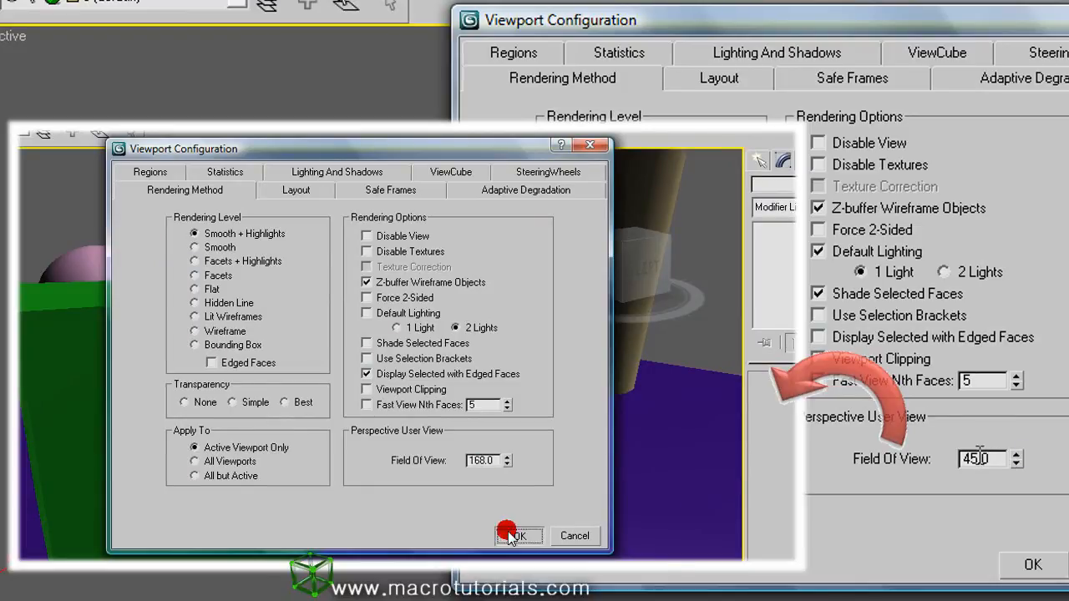
click(519, 536)
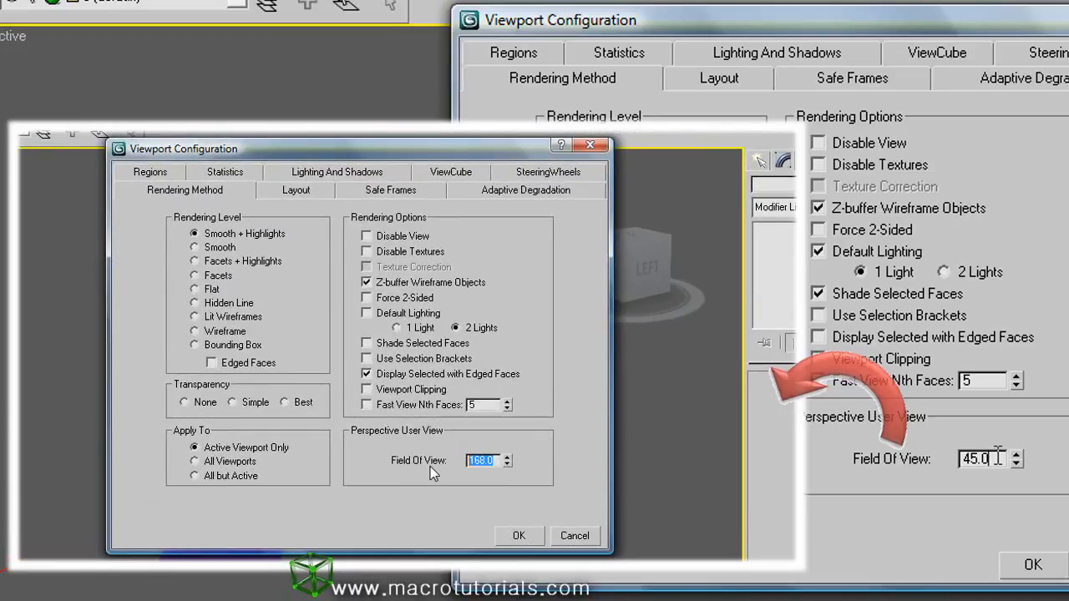
text(45.0)
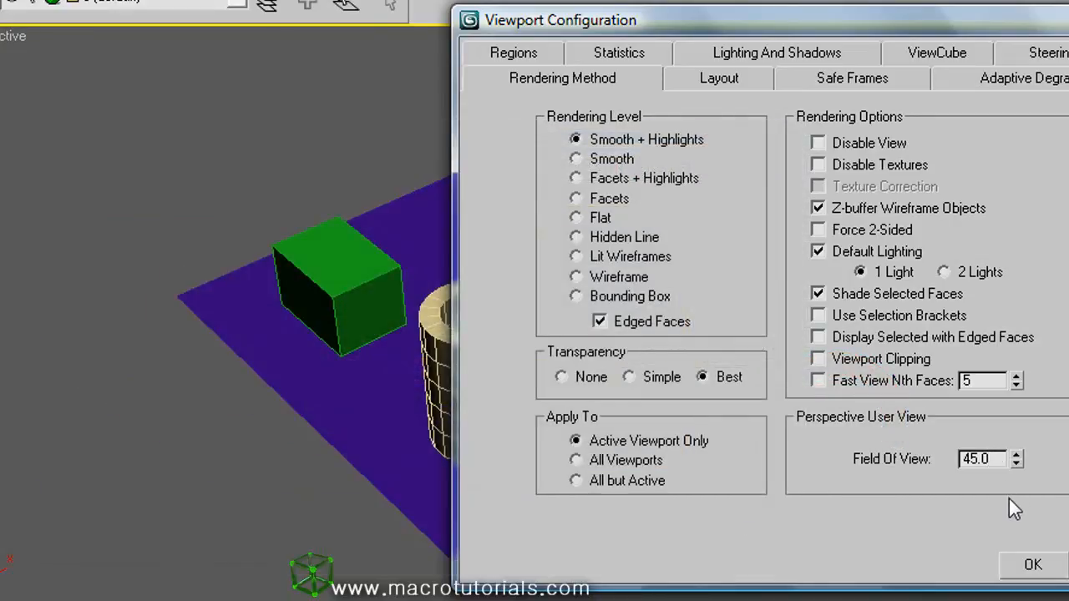
mouse_move(1020, 523)
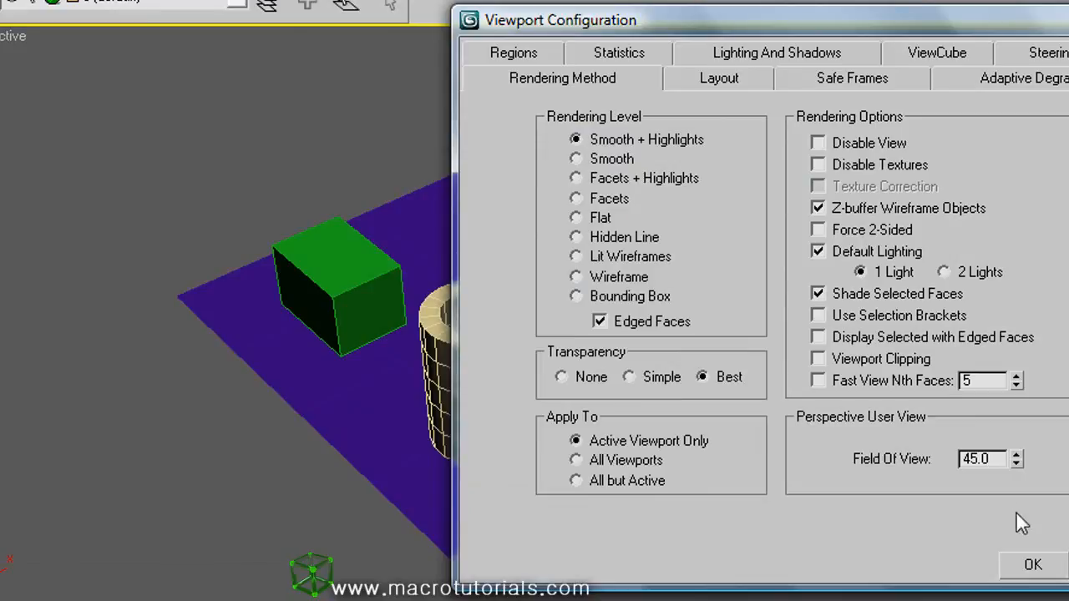
mouse_move(1033, 547)
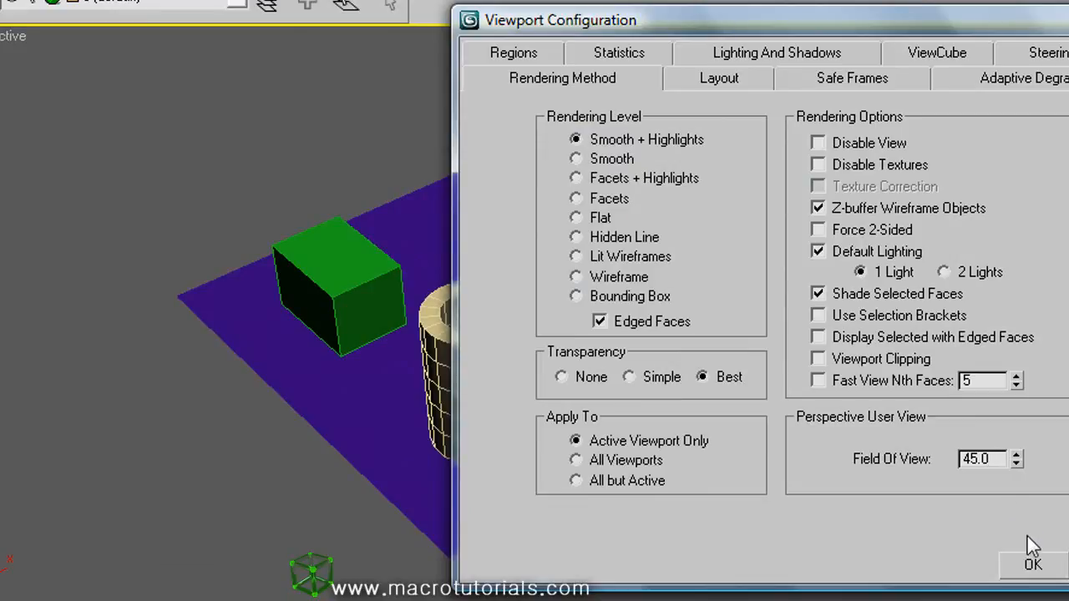